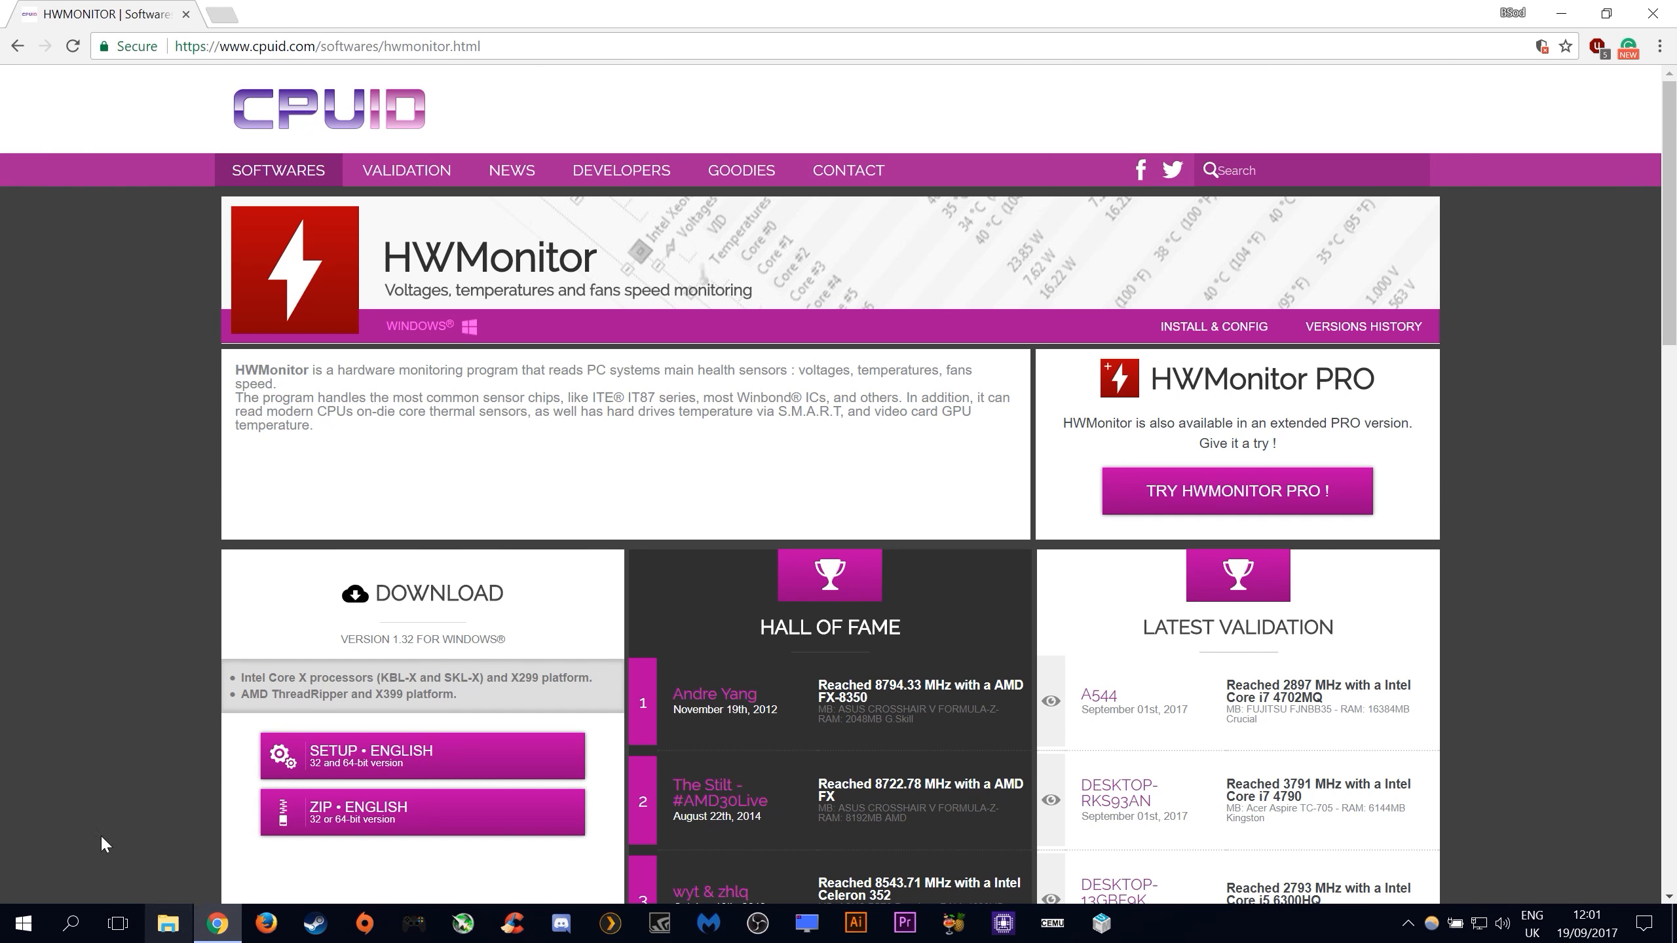
mouse_move(547, 198)
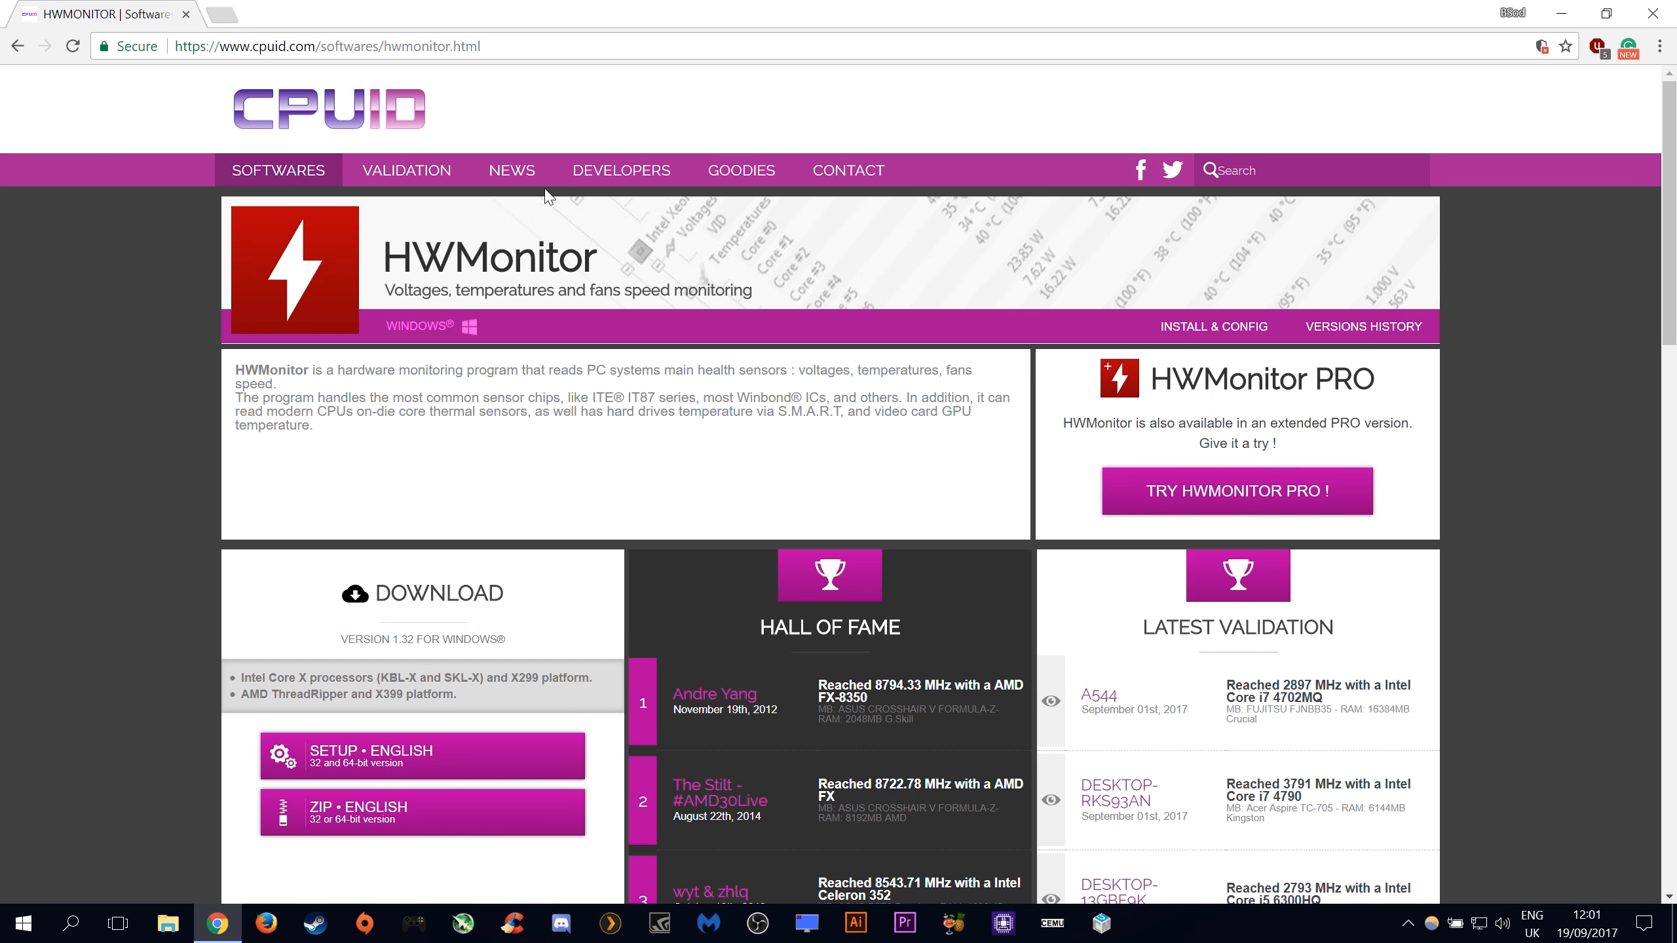
mouse_move(369, 764)
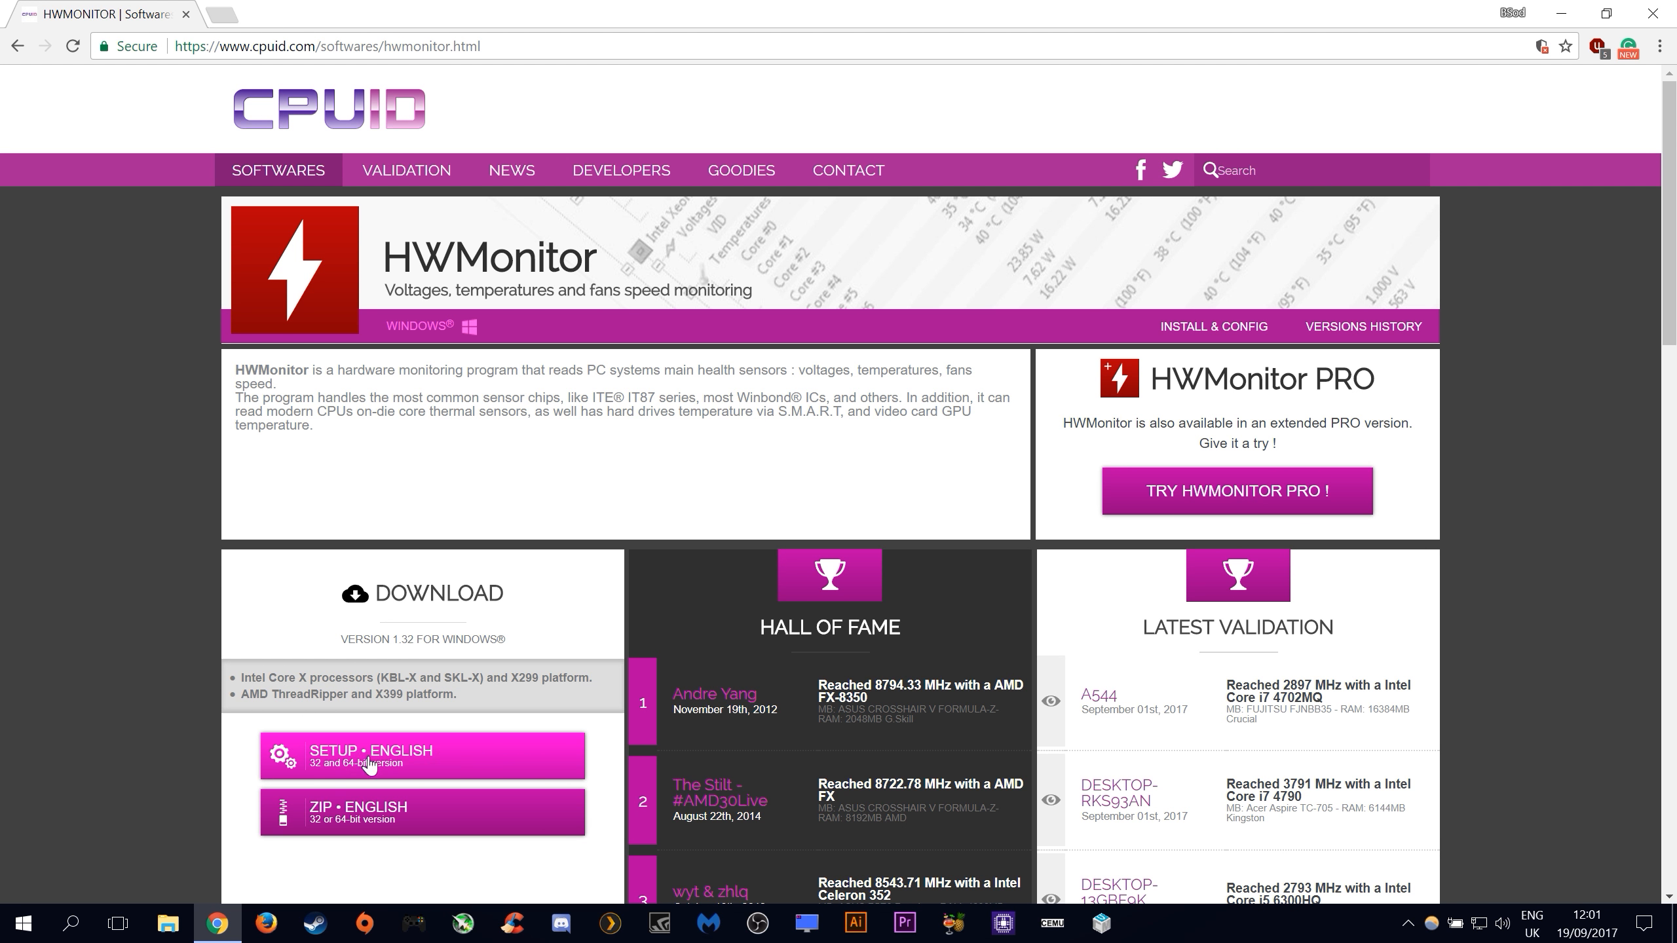
- Download hwmonitor_1.32.exe (Setup, English) and save it to the Desktop
left_click(422, 756)
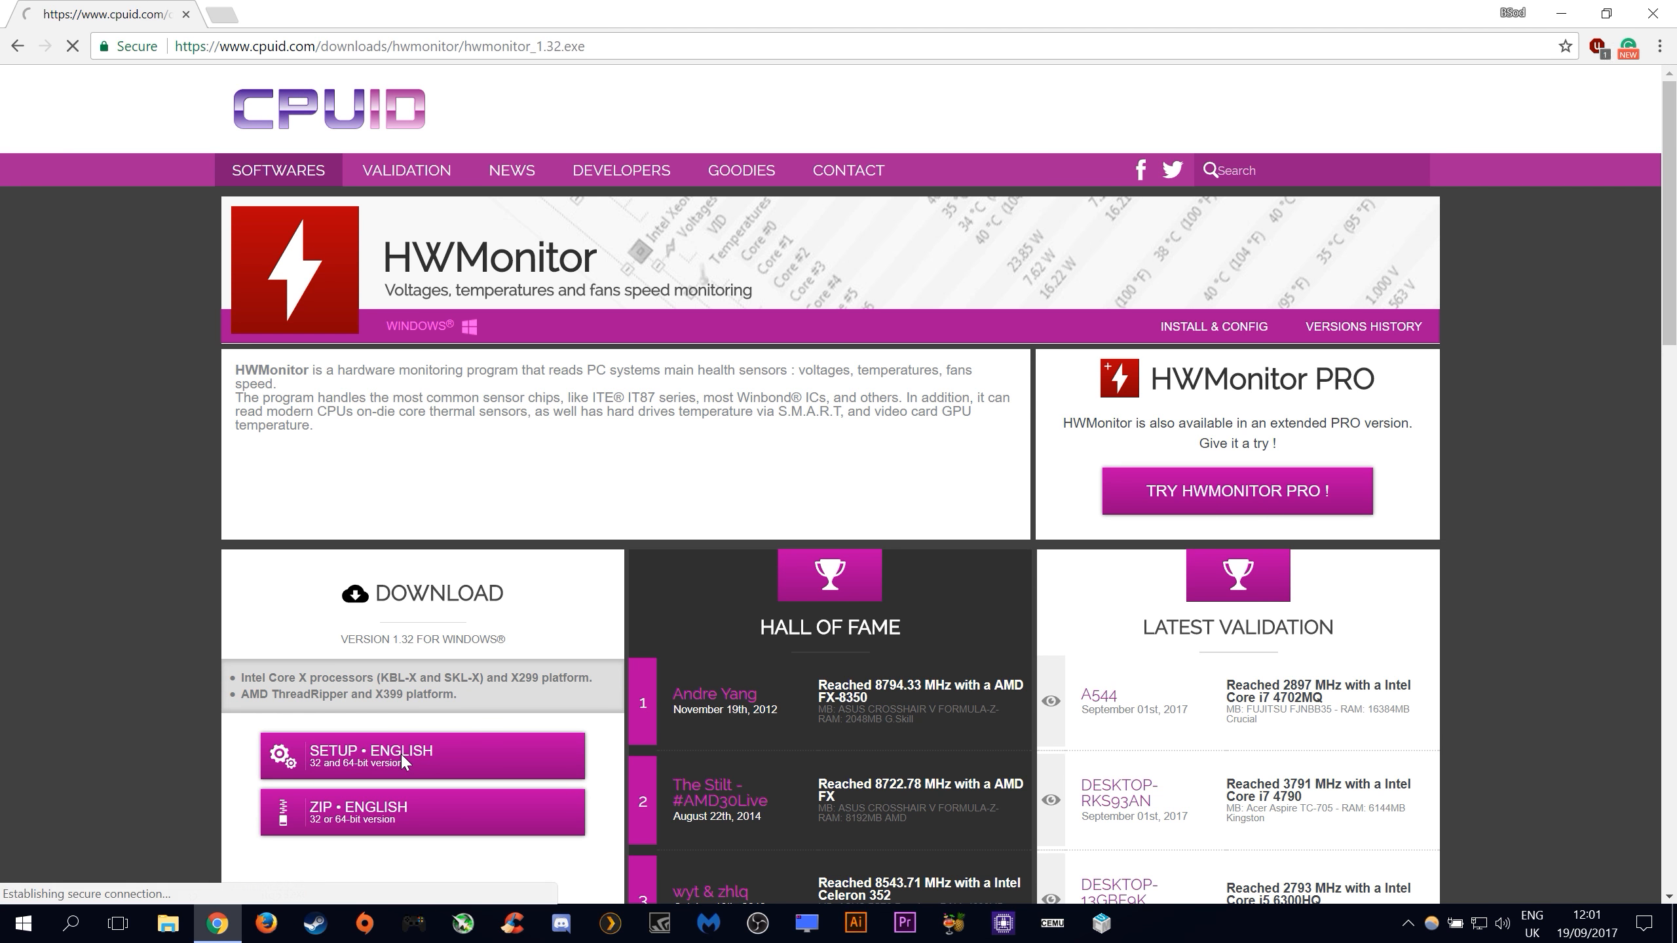
left_click(422, 754)
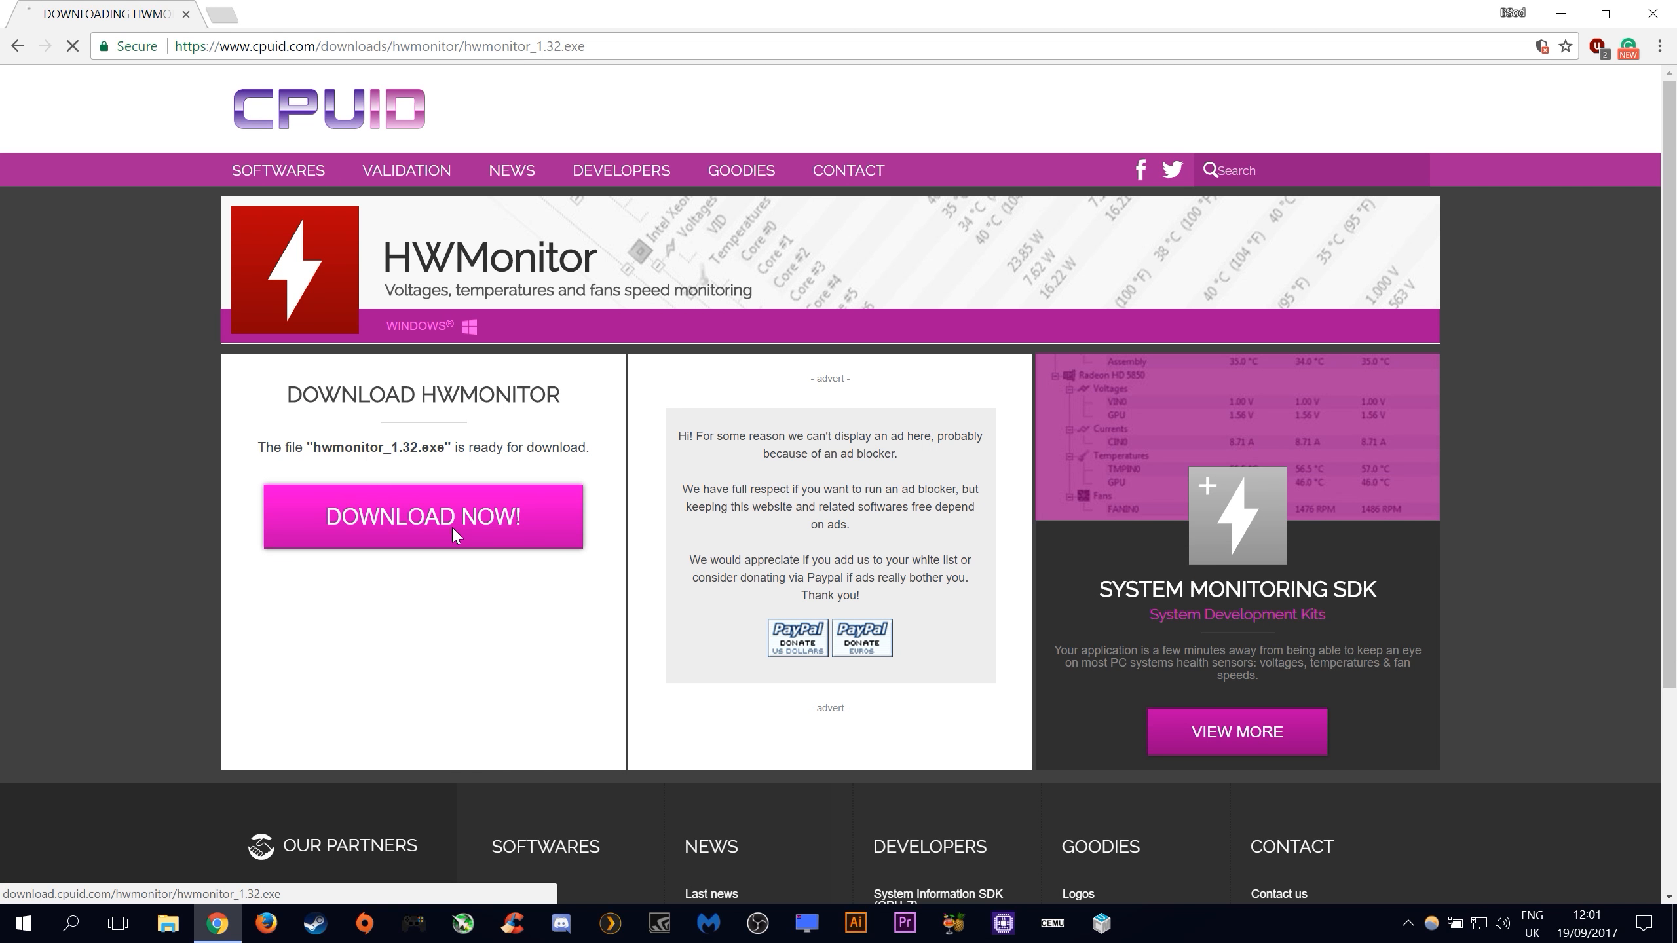
left_click(422, 516)
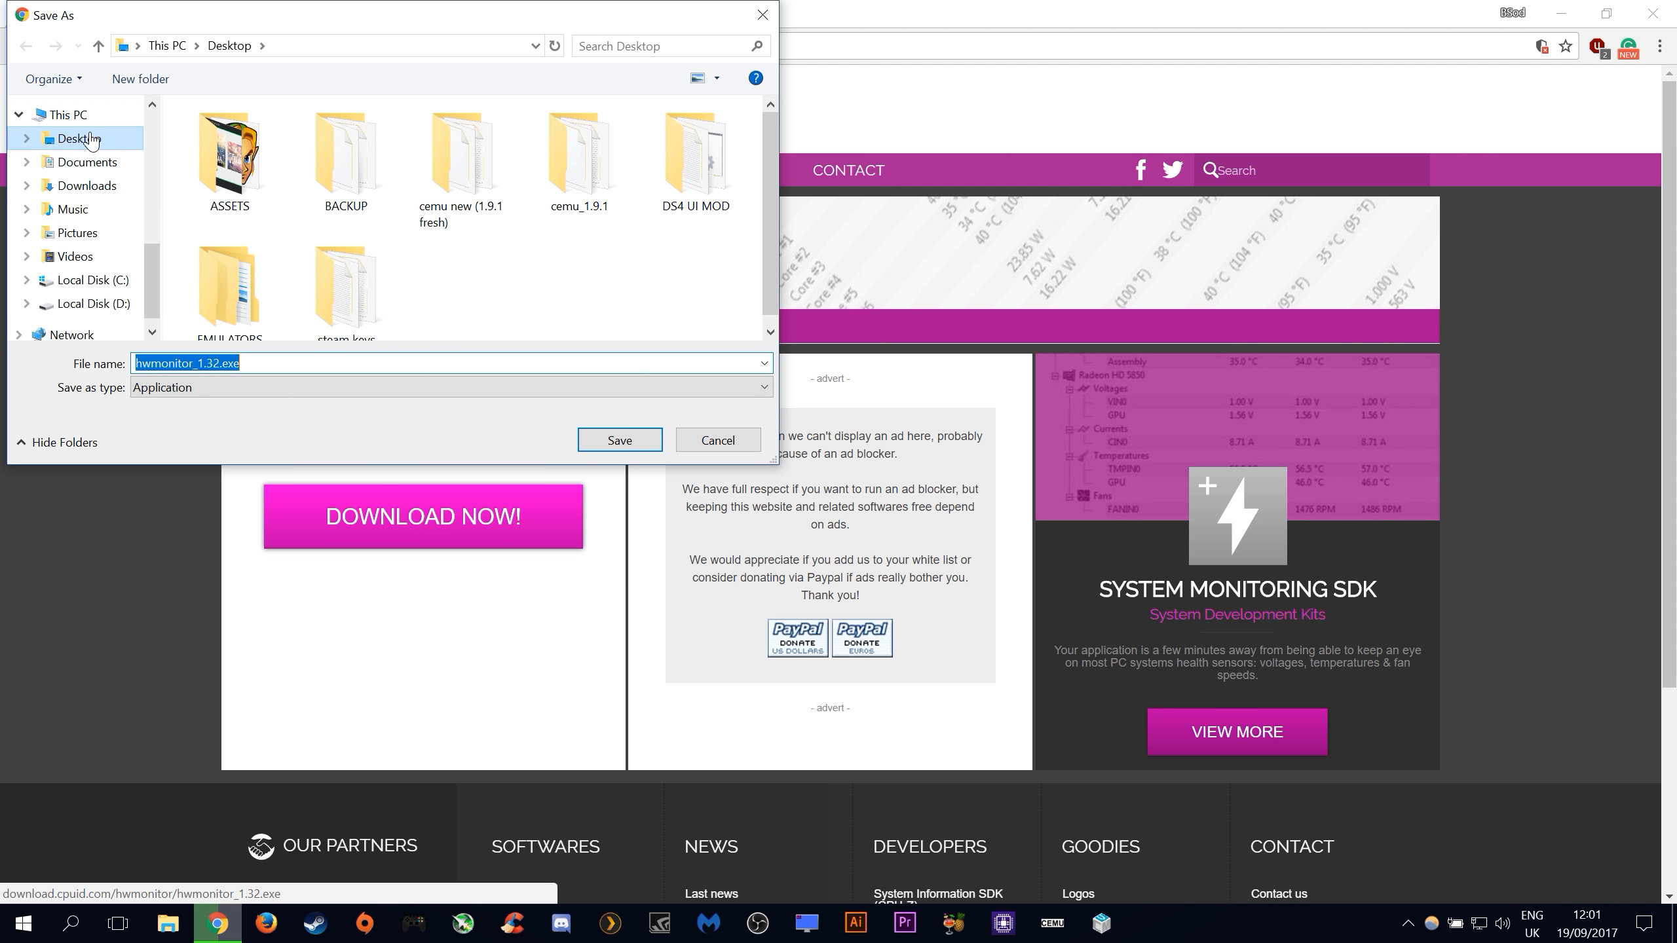
left_click(618, 440)
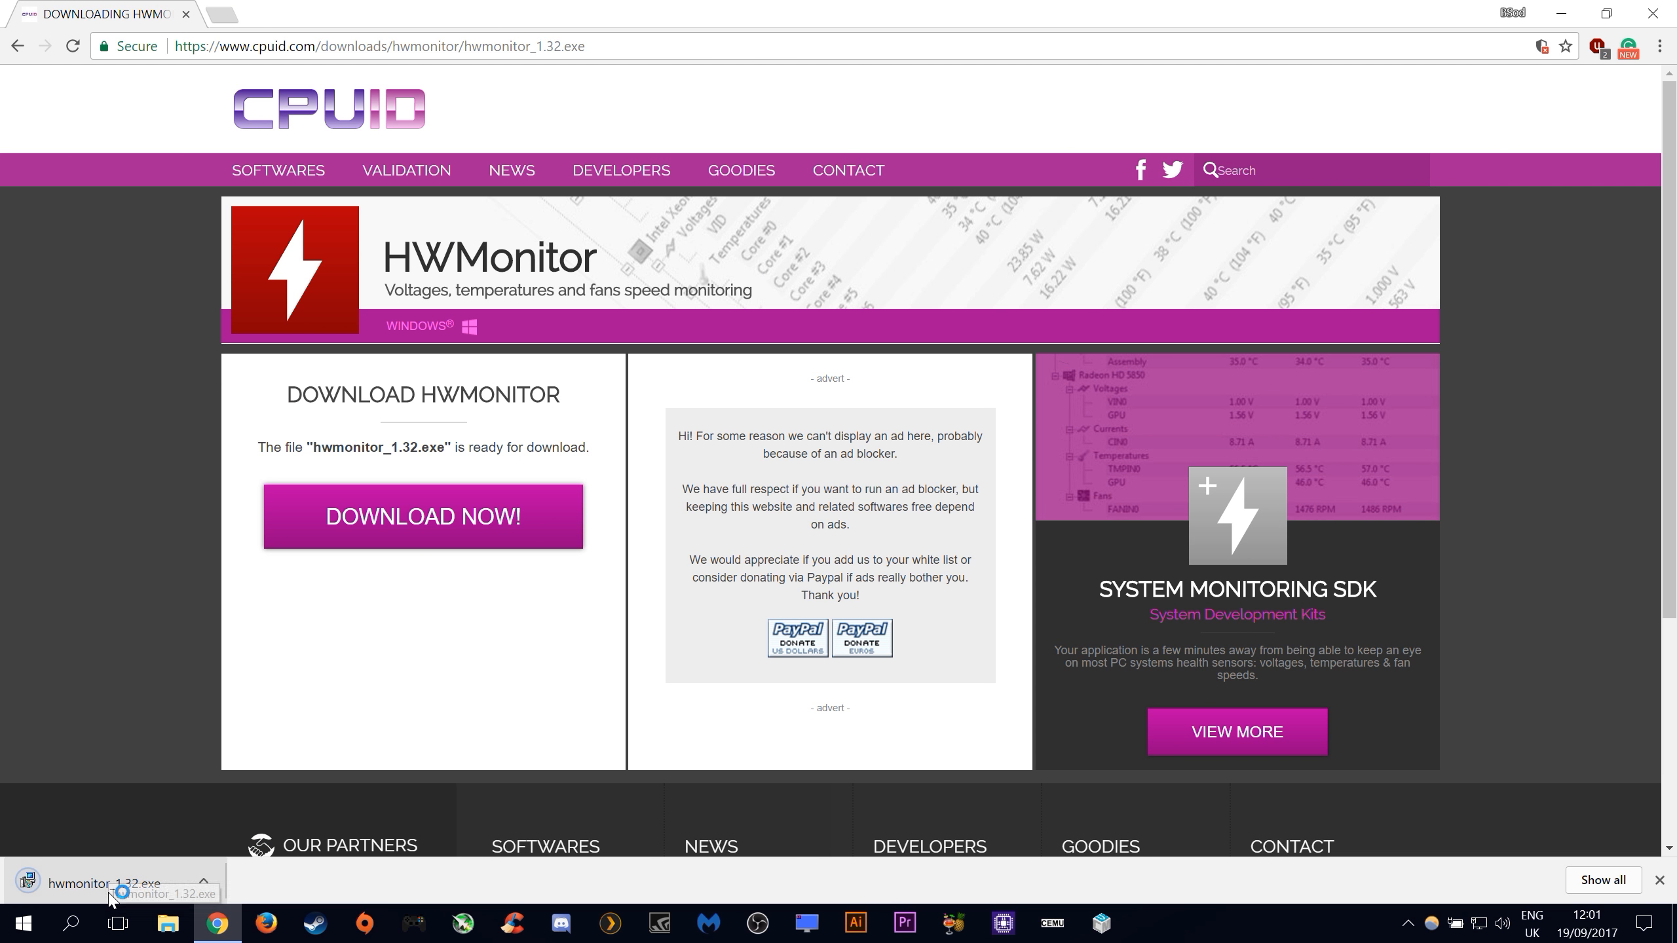
- Run the installer, keep the default Program Files folder and desktop icon, and finish setup
left_click(106, 882)
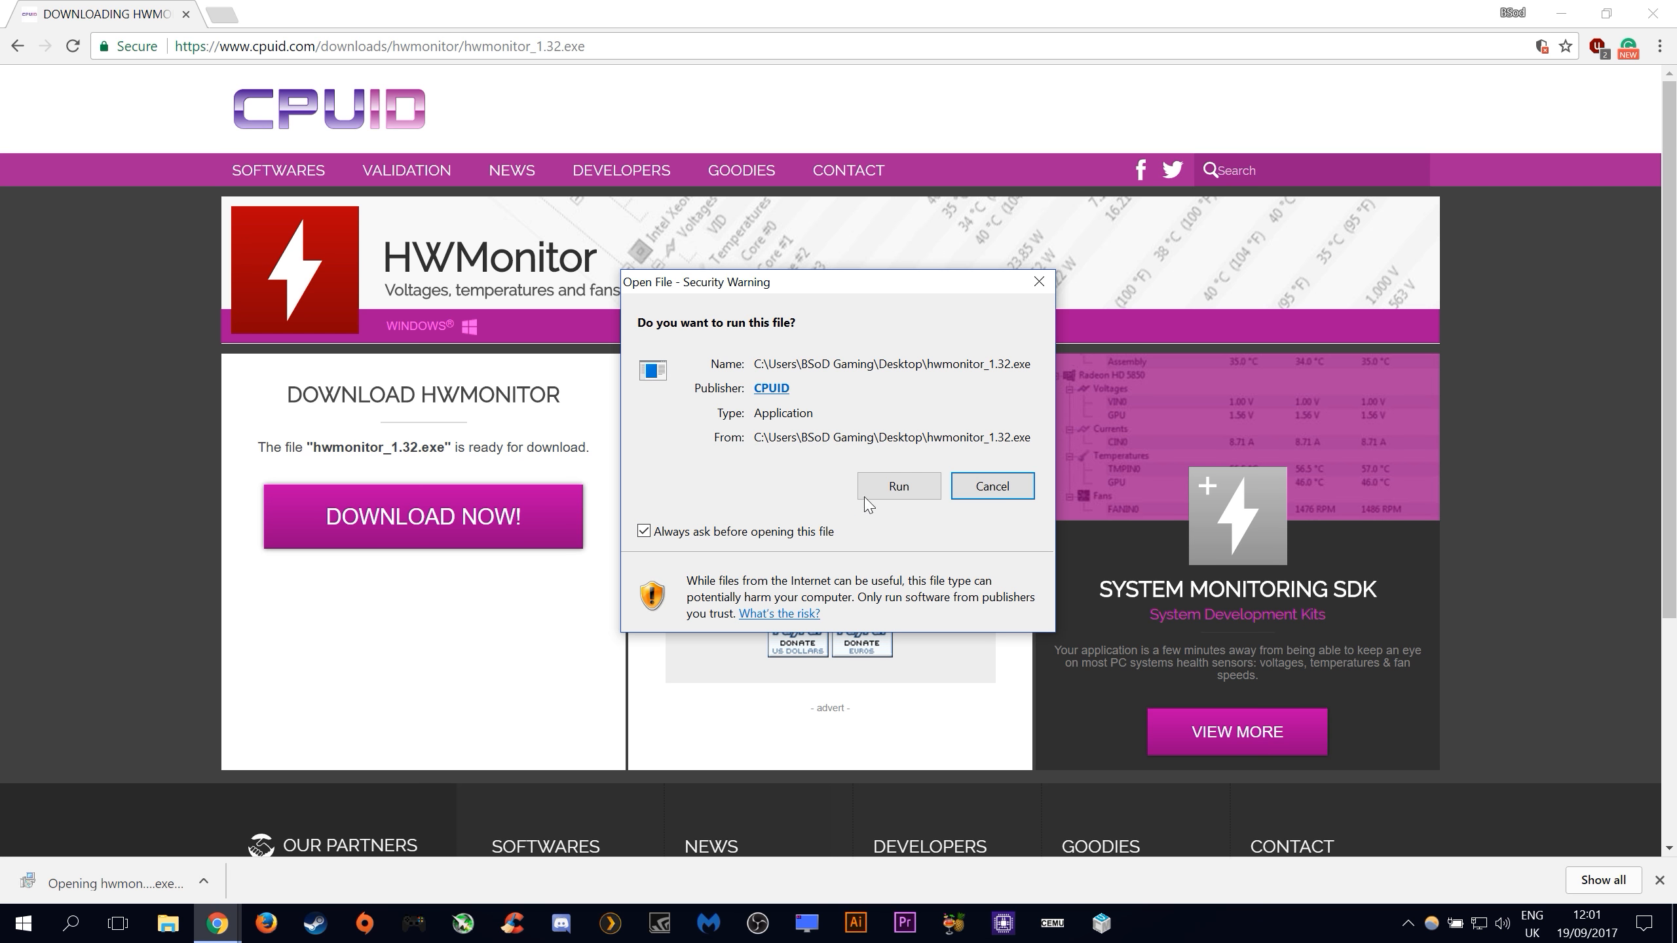
left_click(897, 486)
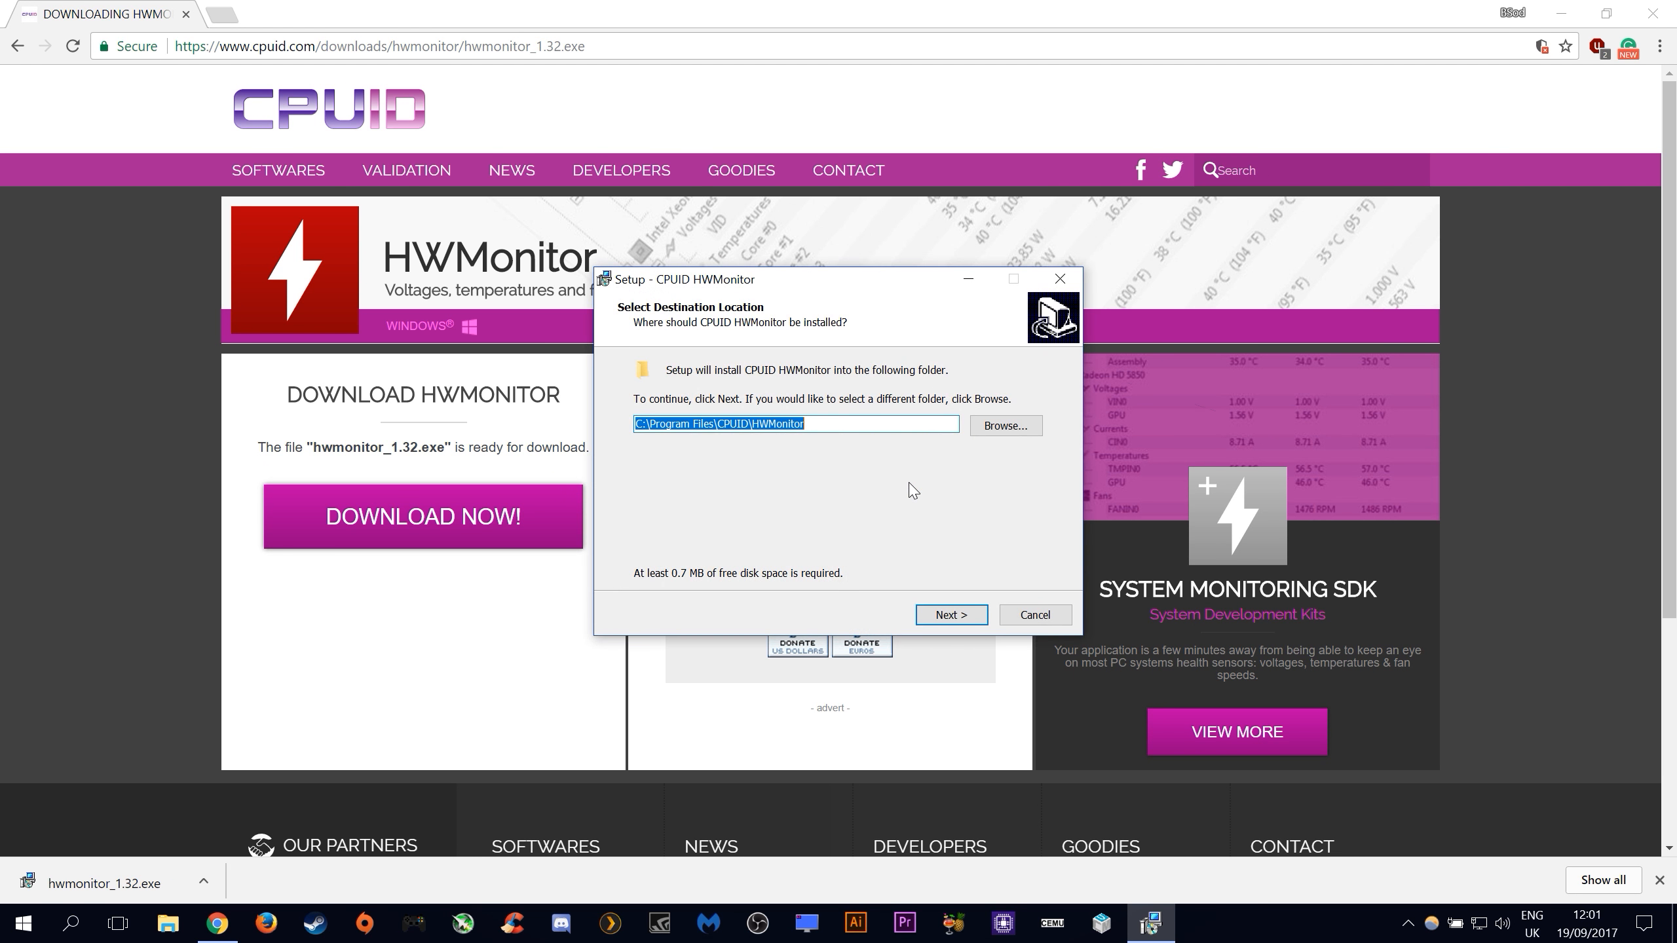
mouse_move(908, 585)
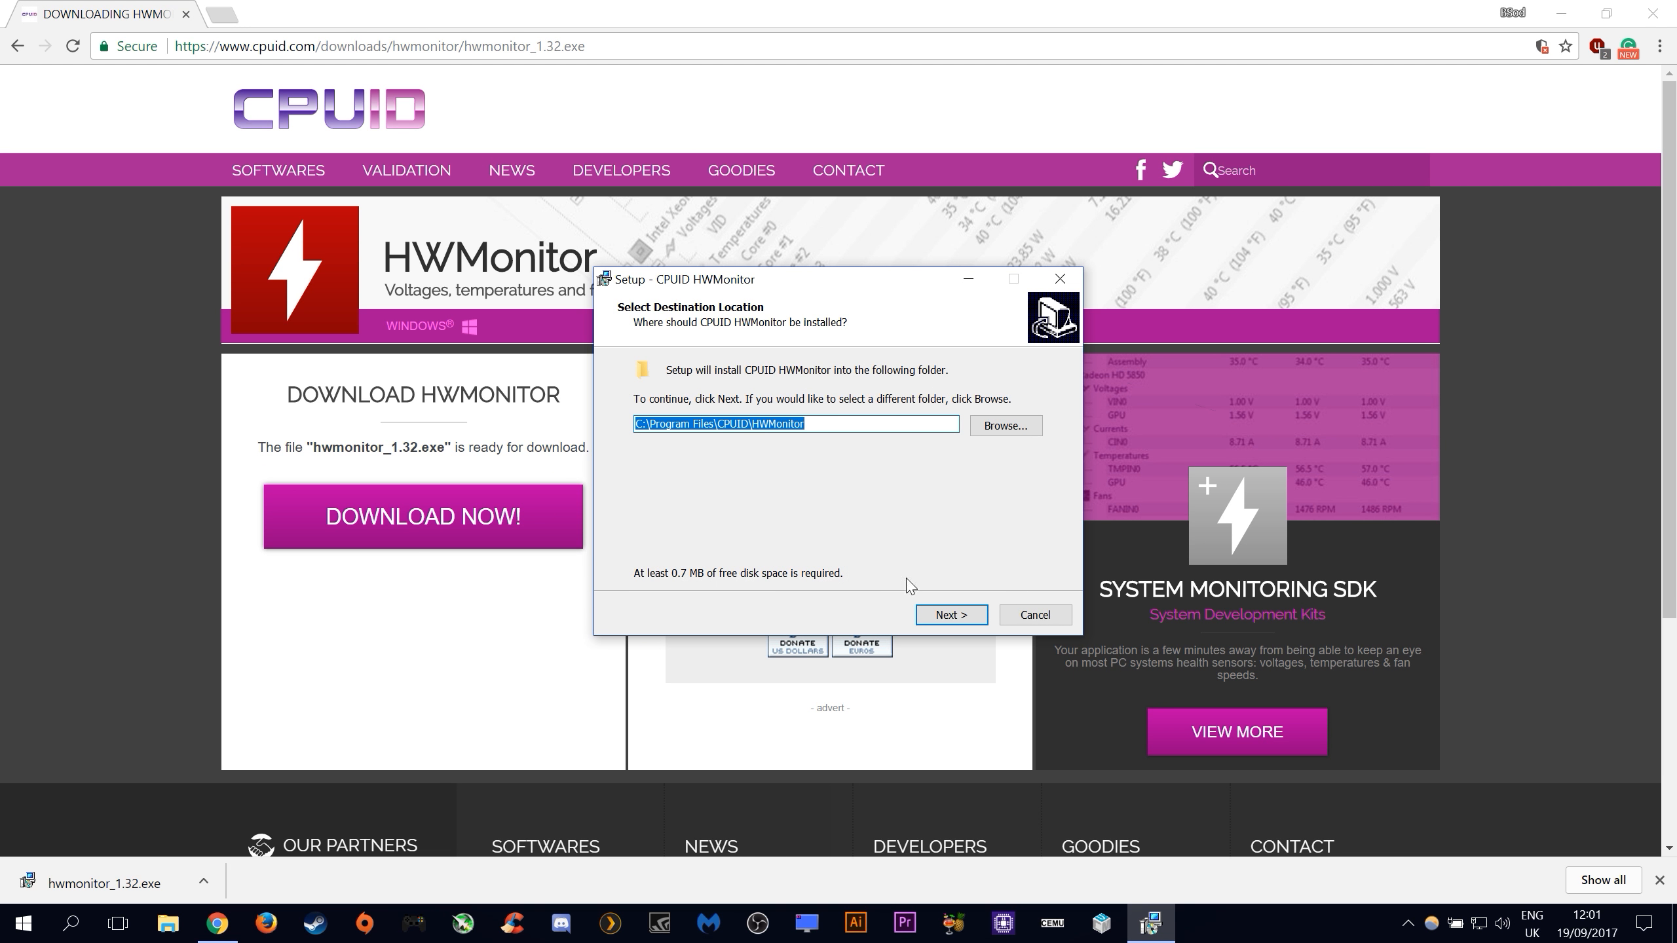
left_click(949, 615)
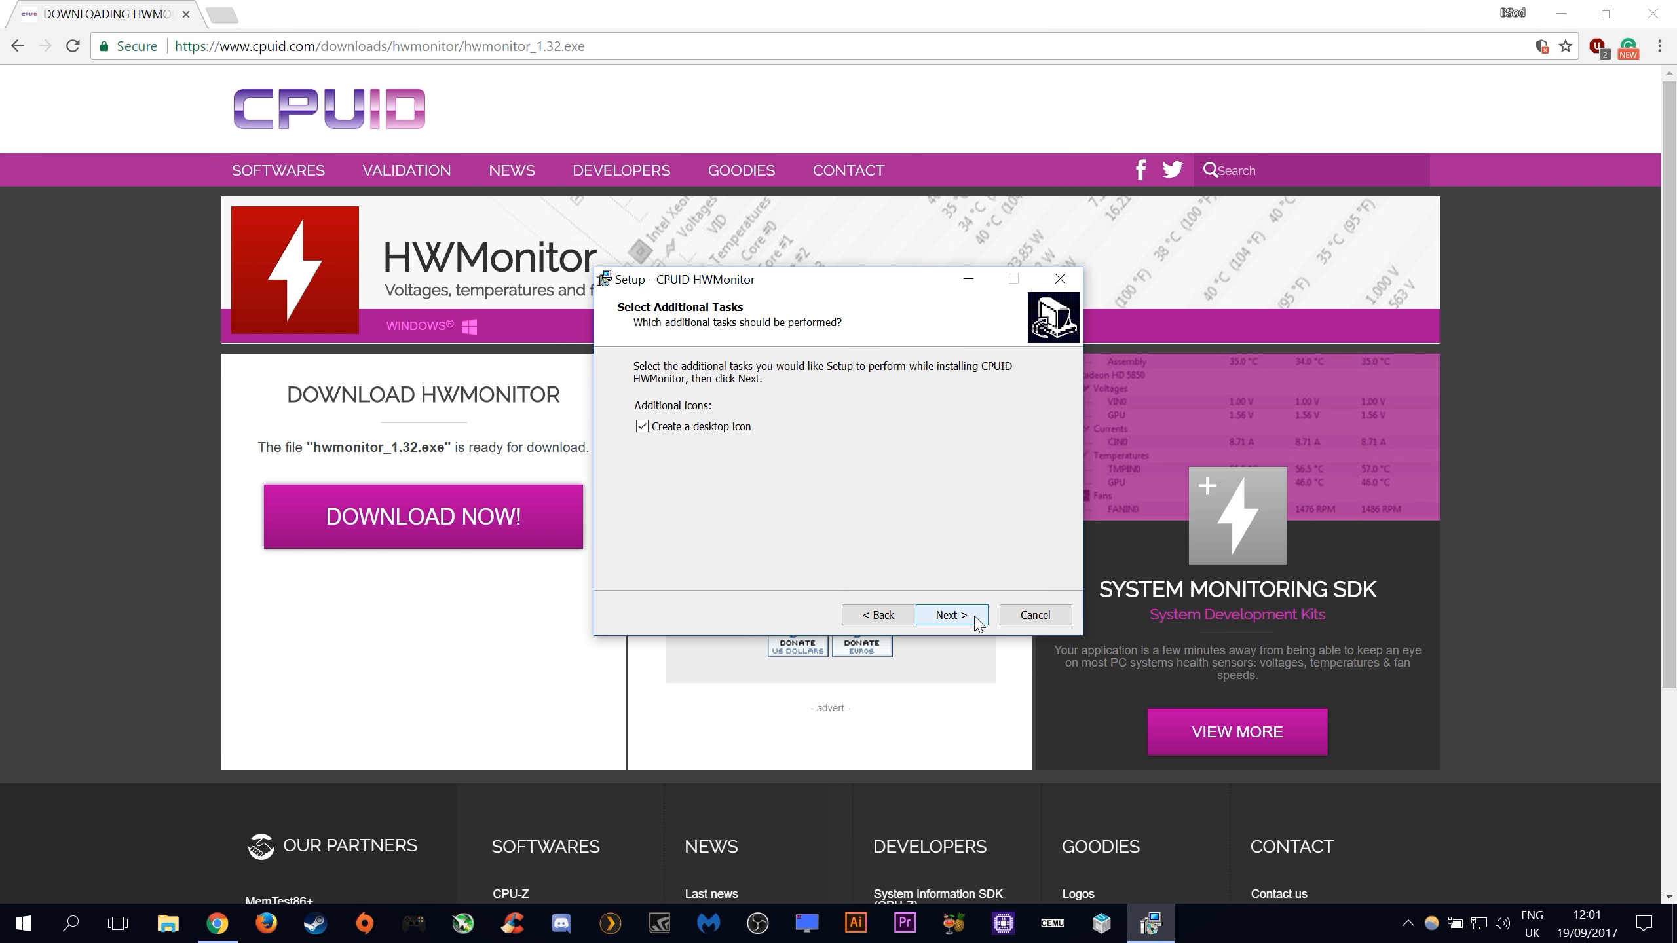
mouse_move(660, 456)
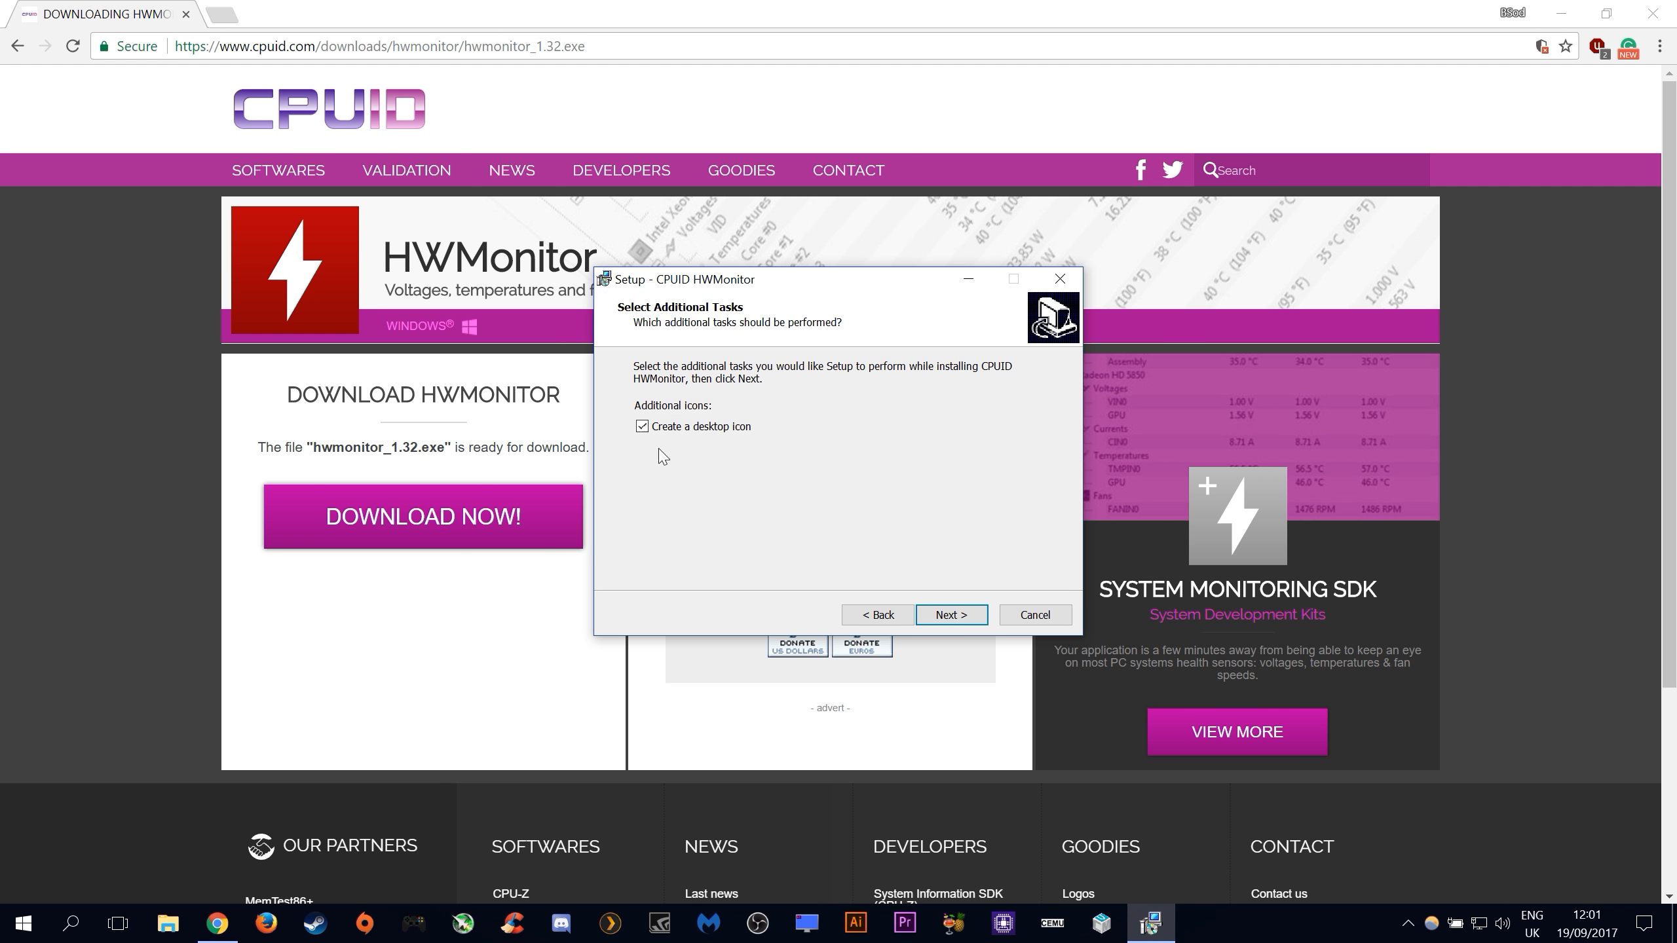
mouse_move(950, 614)
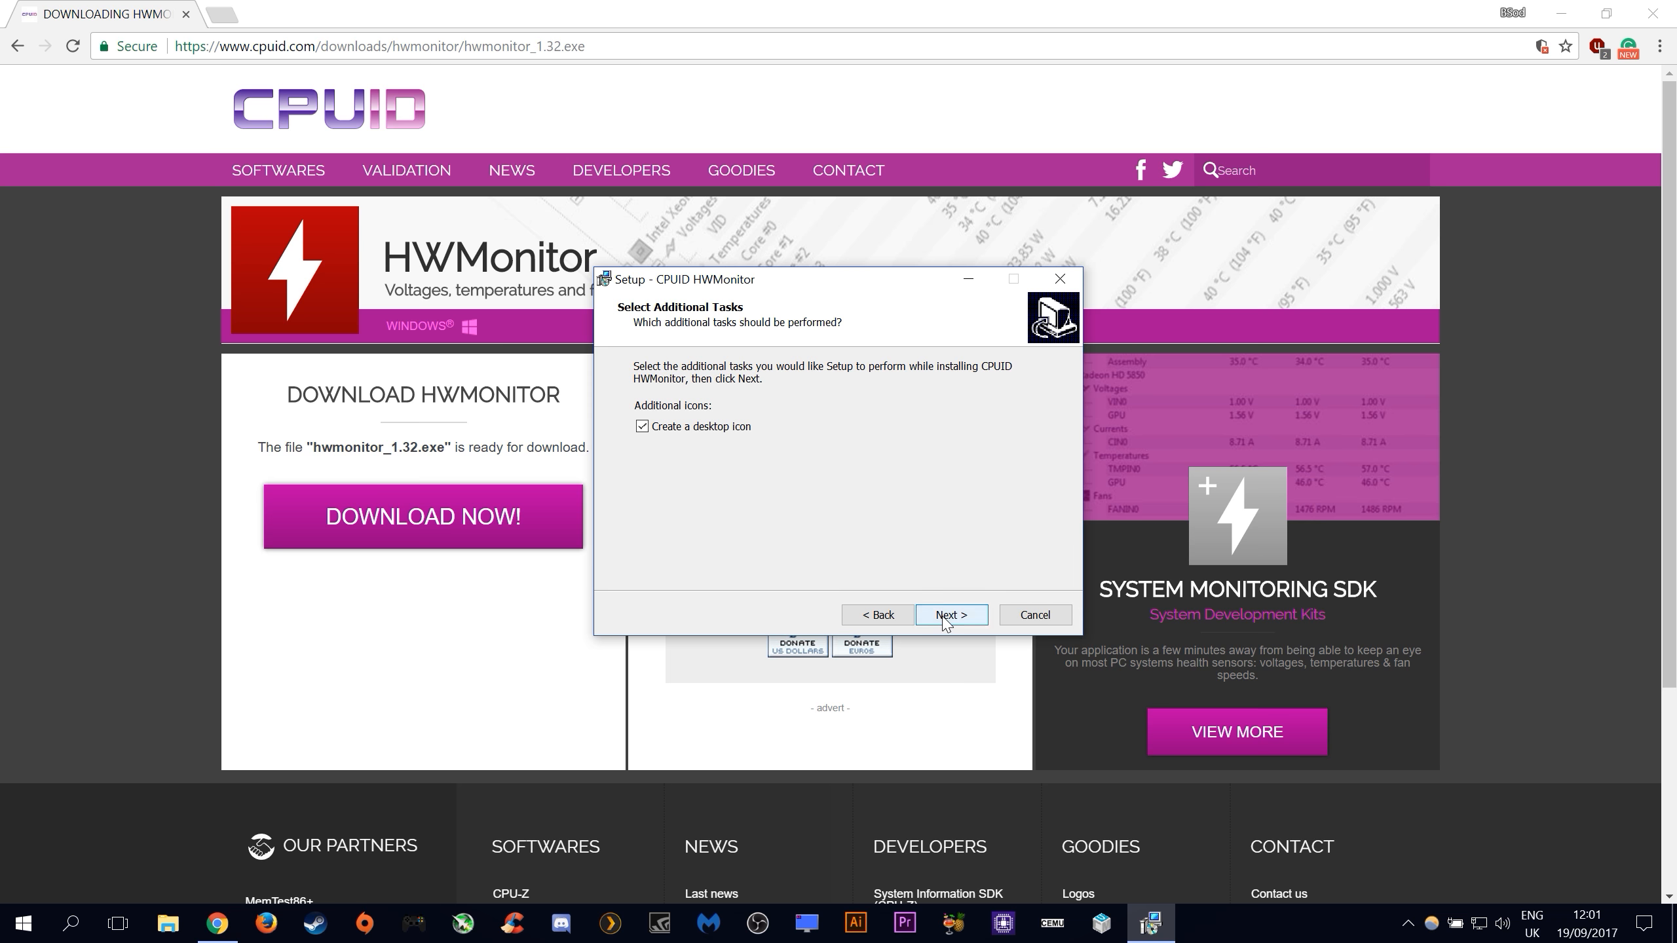
left_click(948, 615)
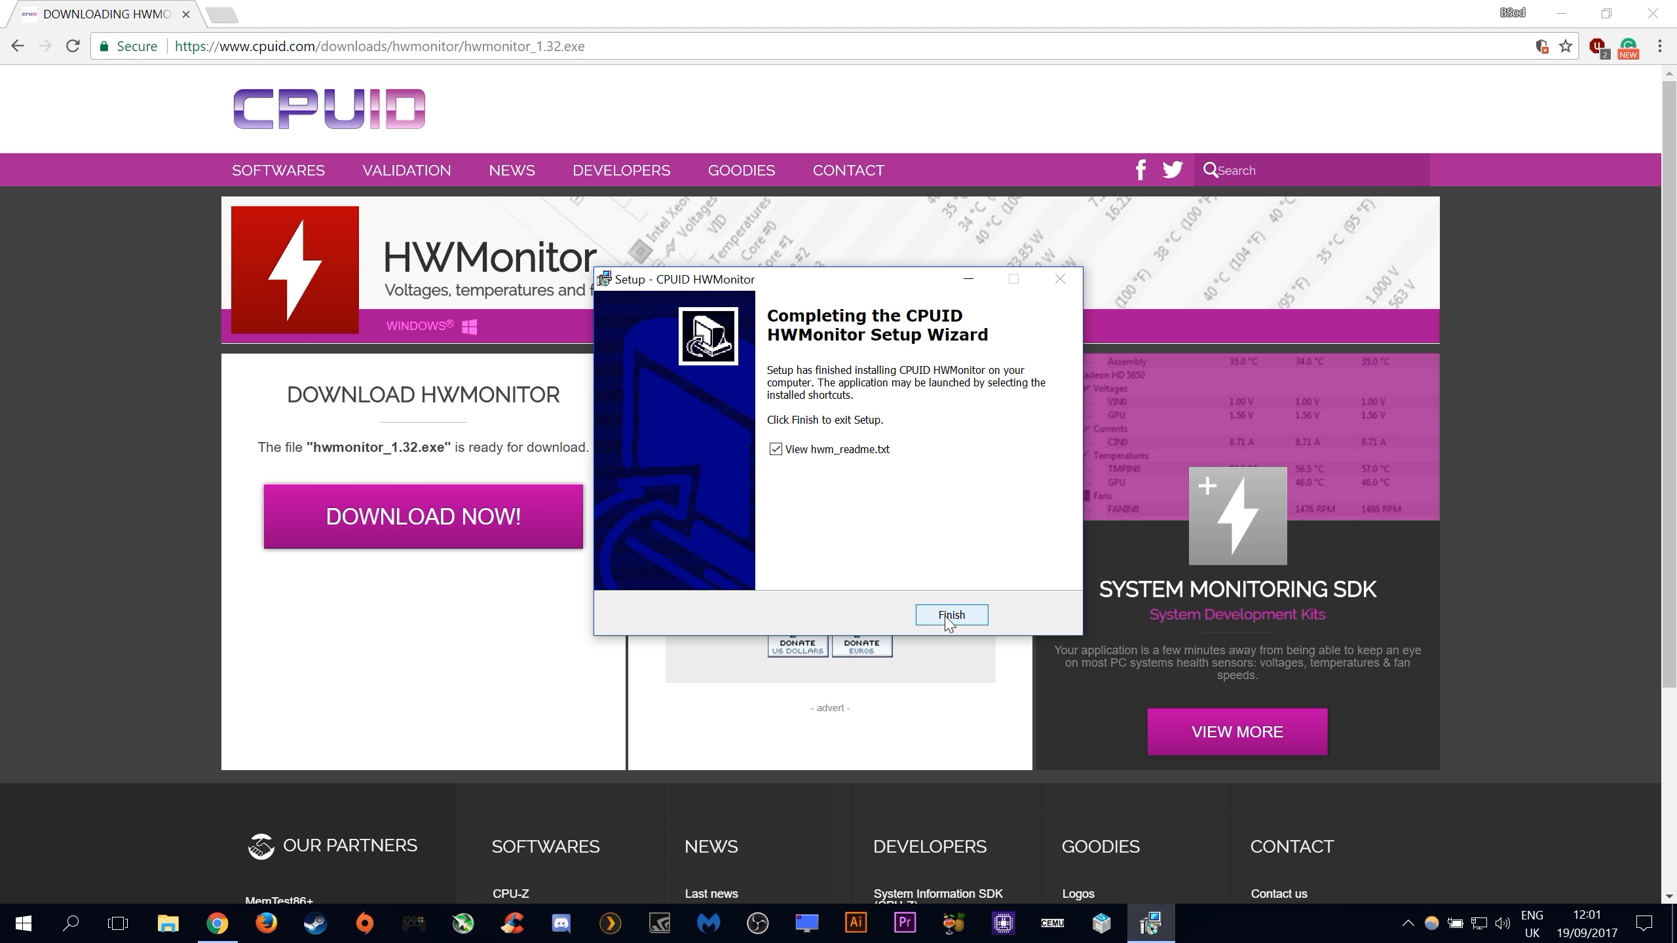
mouse_move(783, 475)
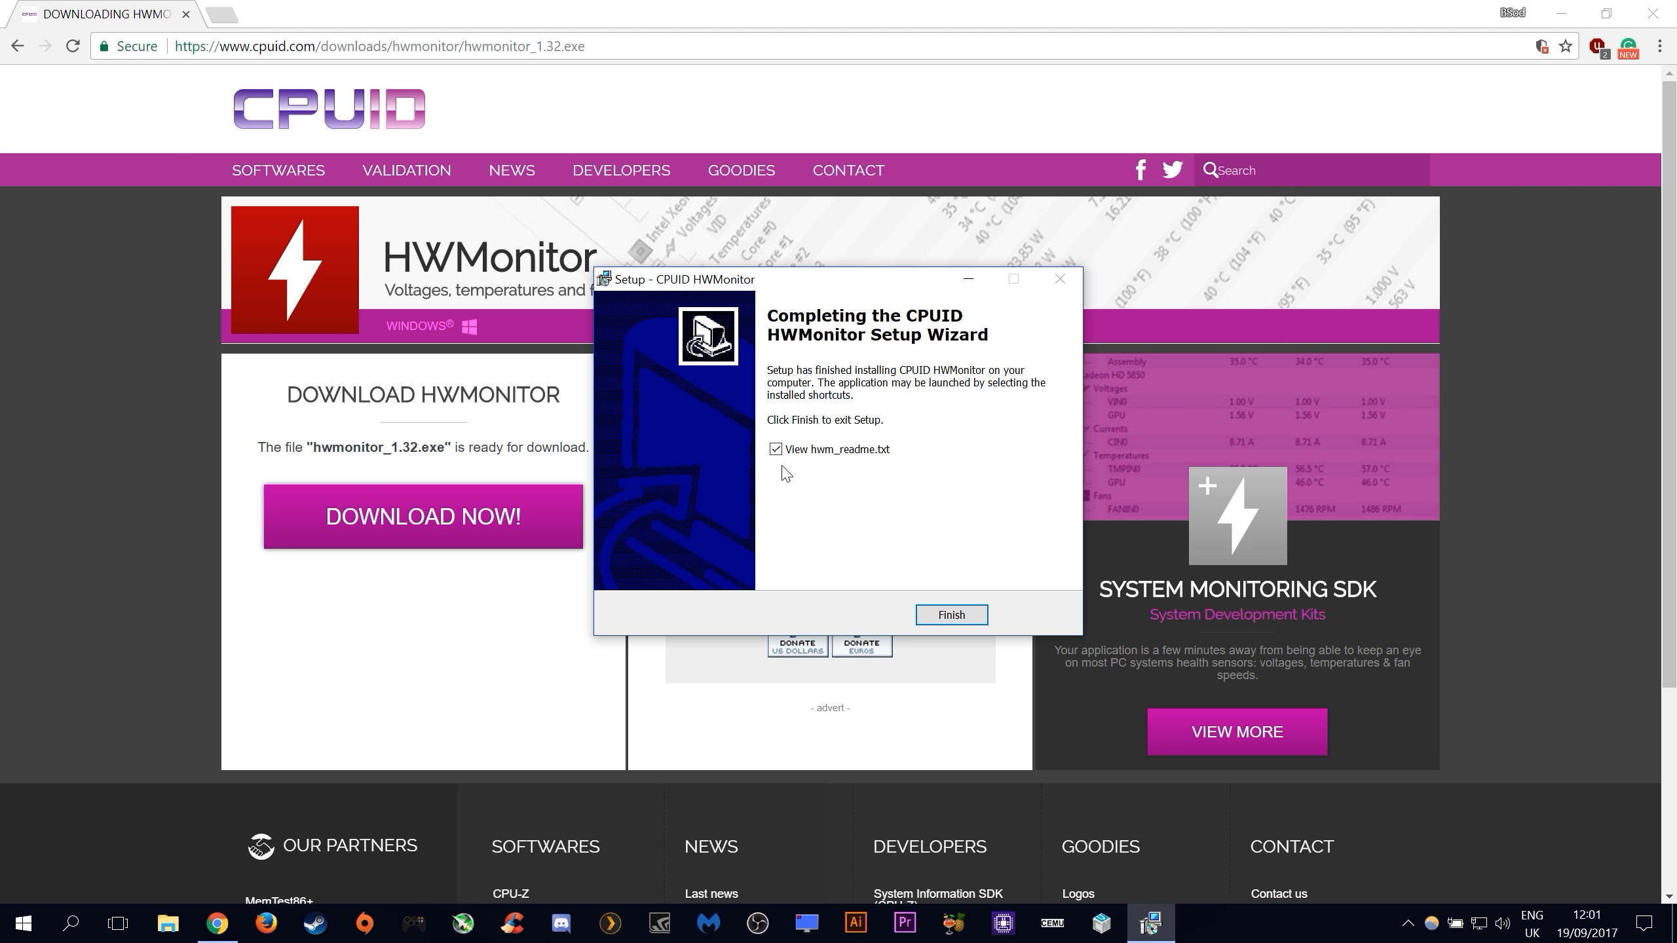
left_click(949, 614)
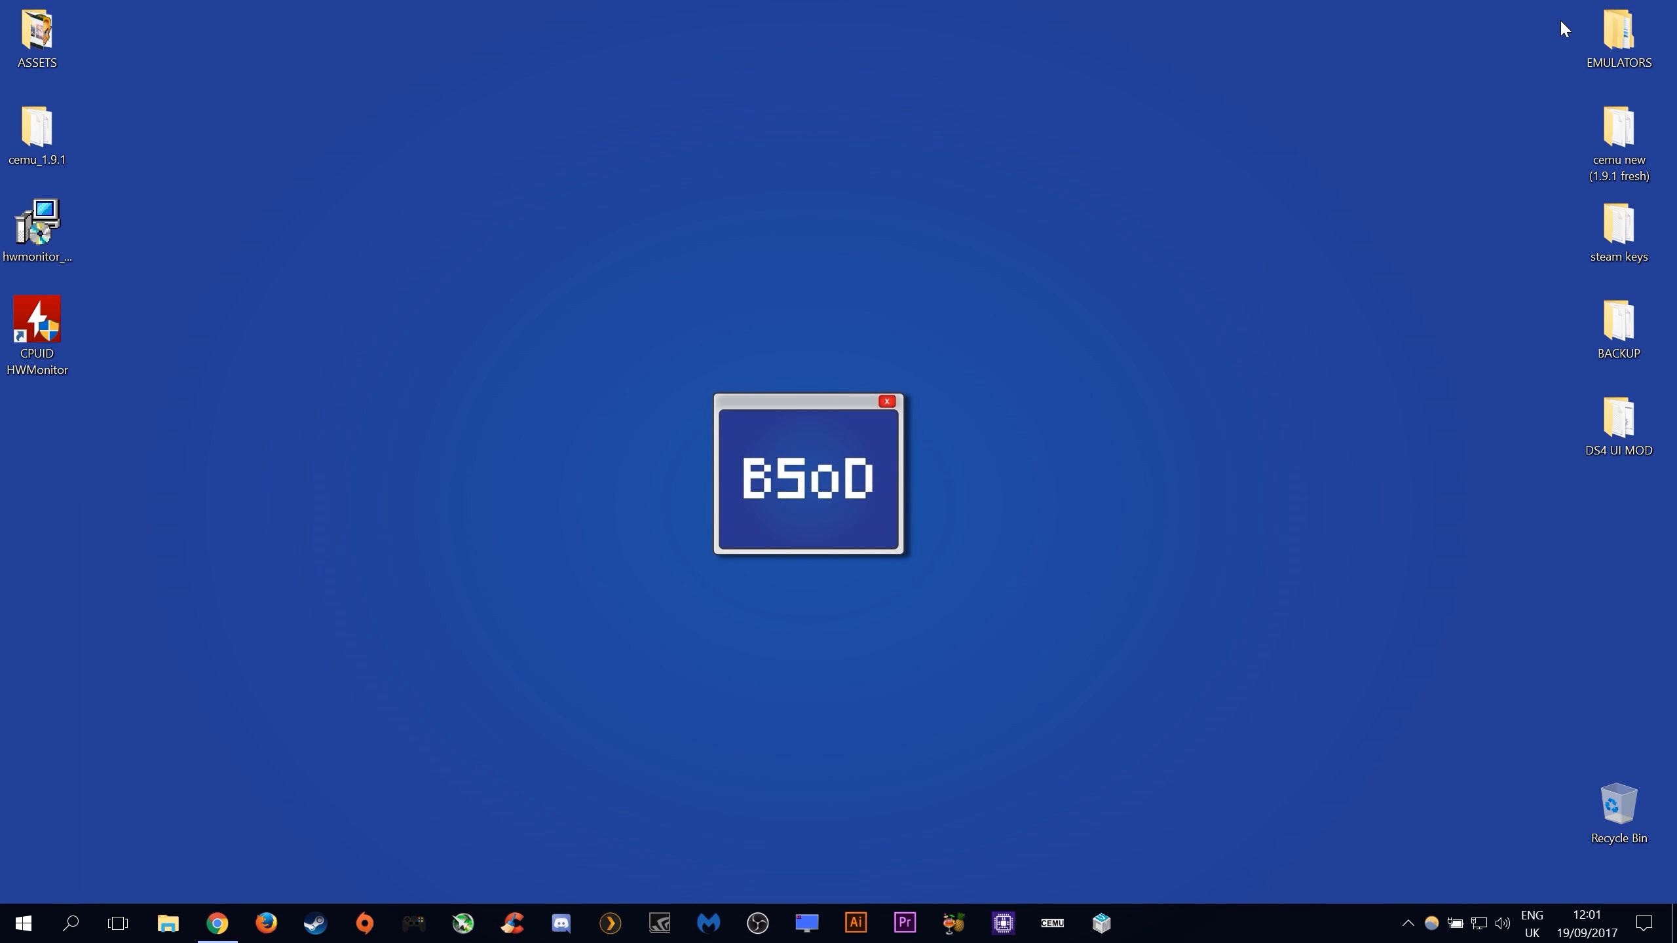
mouse_move(86, 352)
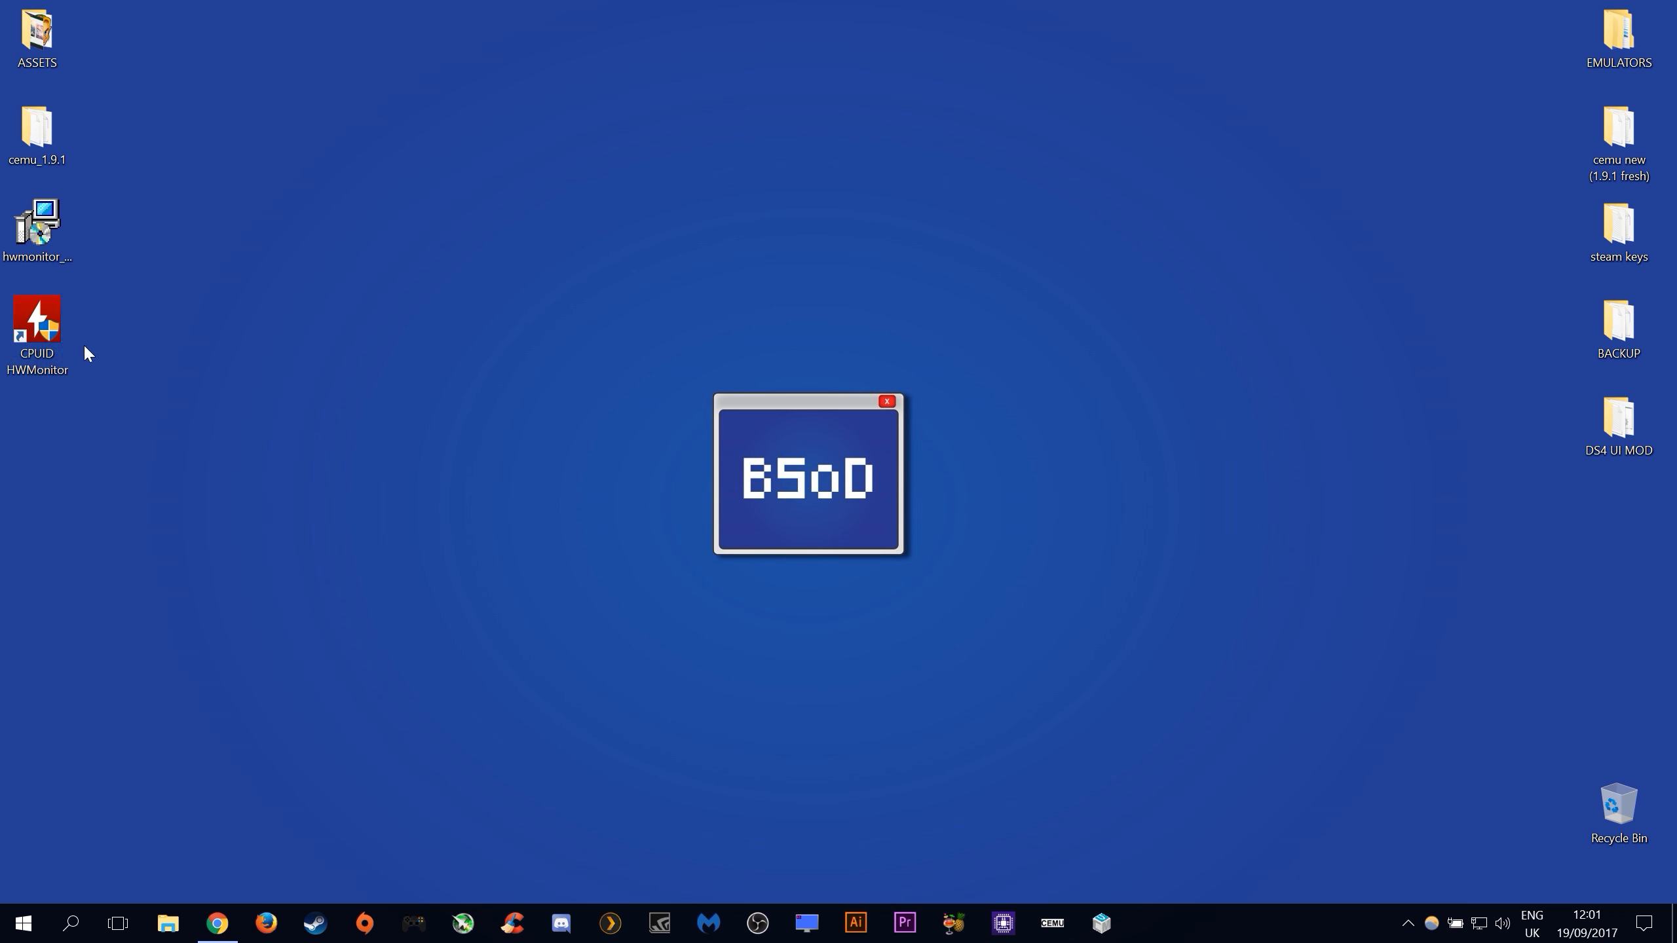
- Remove the hwmonitor_1.32.exe installer from the desktop and bring up the running HWMonitor window
left_click(36, 224)
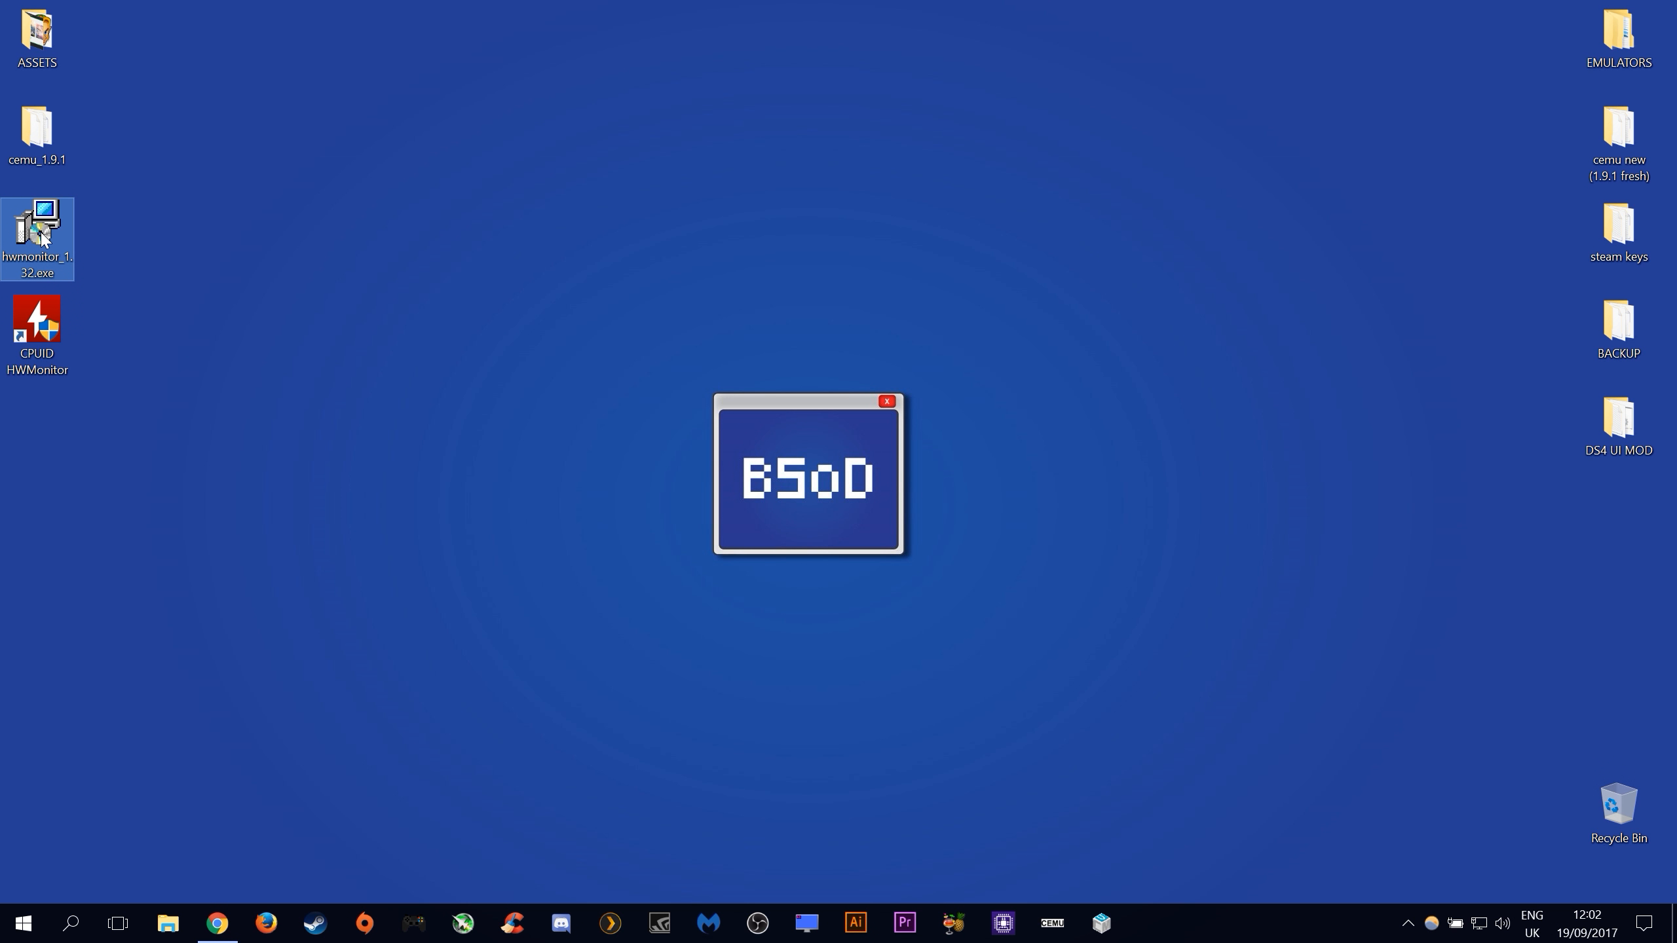
mouse_move(38, 321)
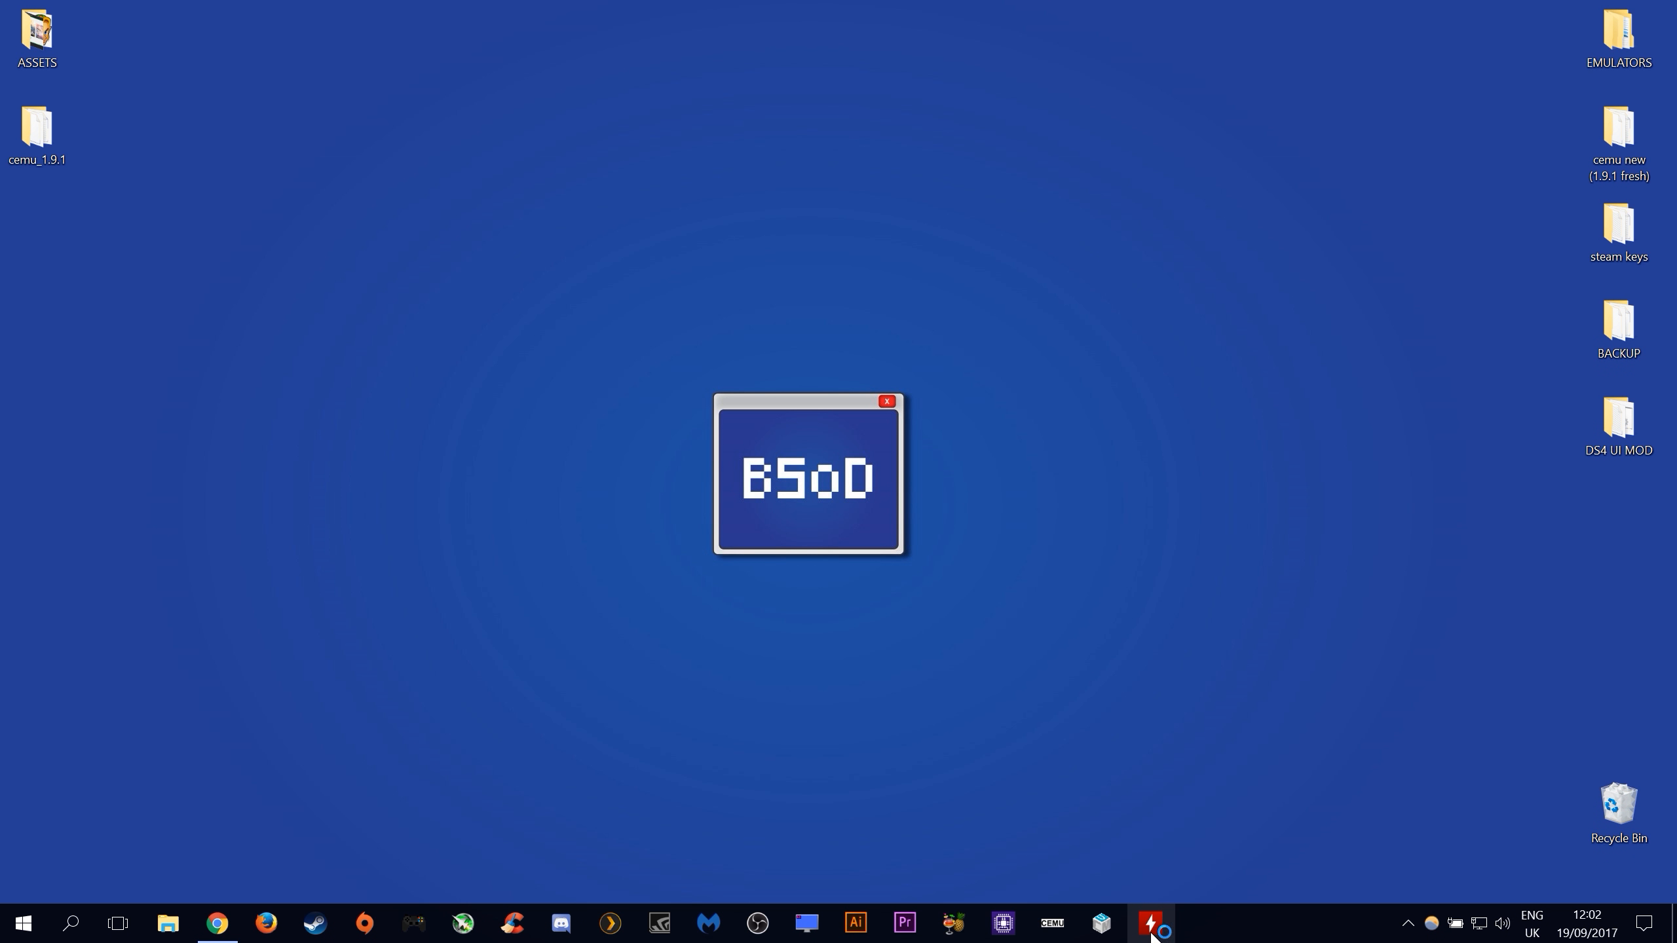
left_click(1150, 922)
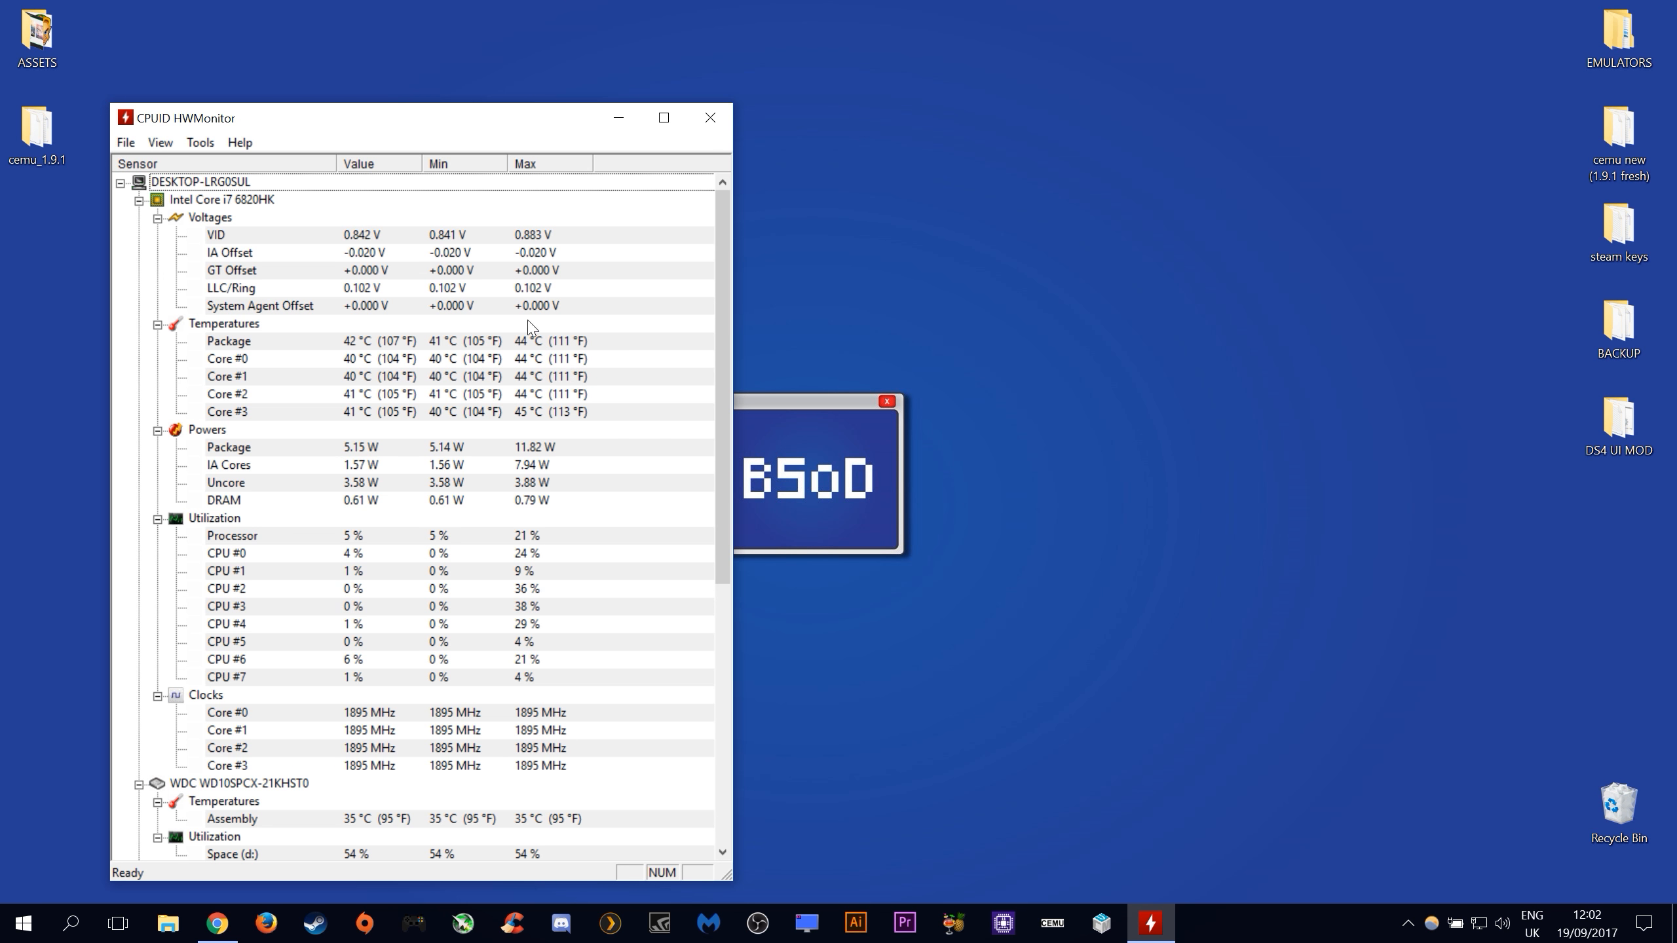
mouse_move(321, 736)
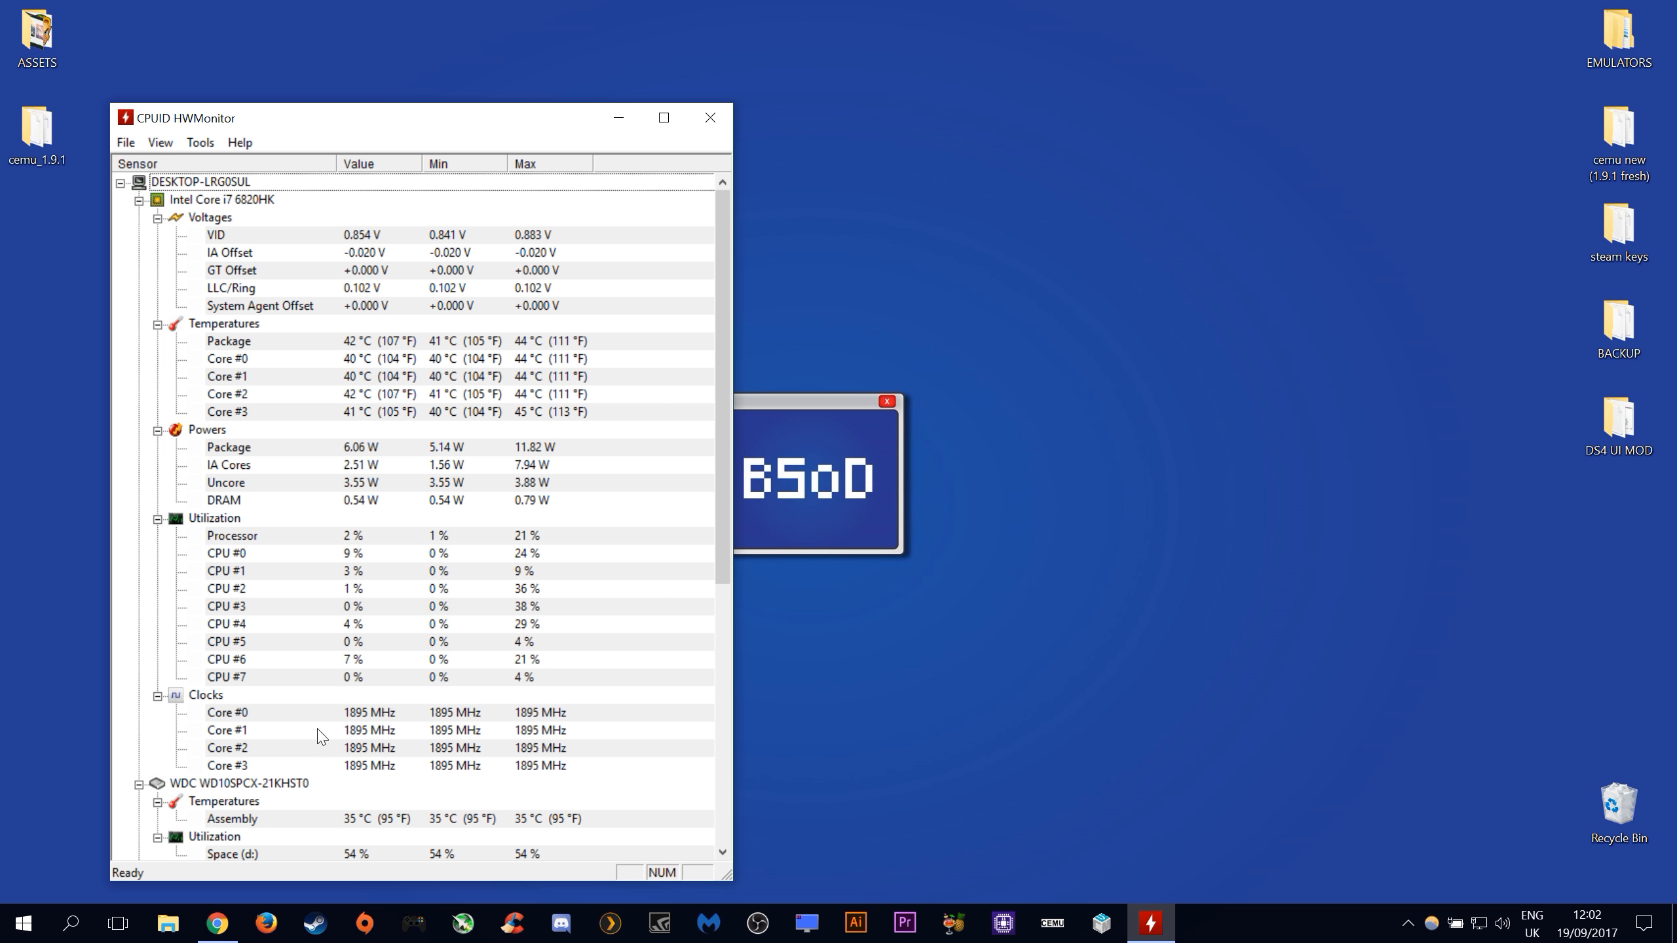
mouse_move(306, 236)
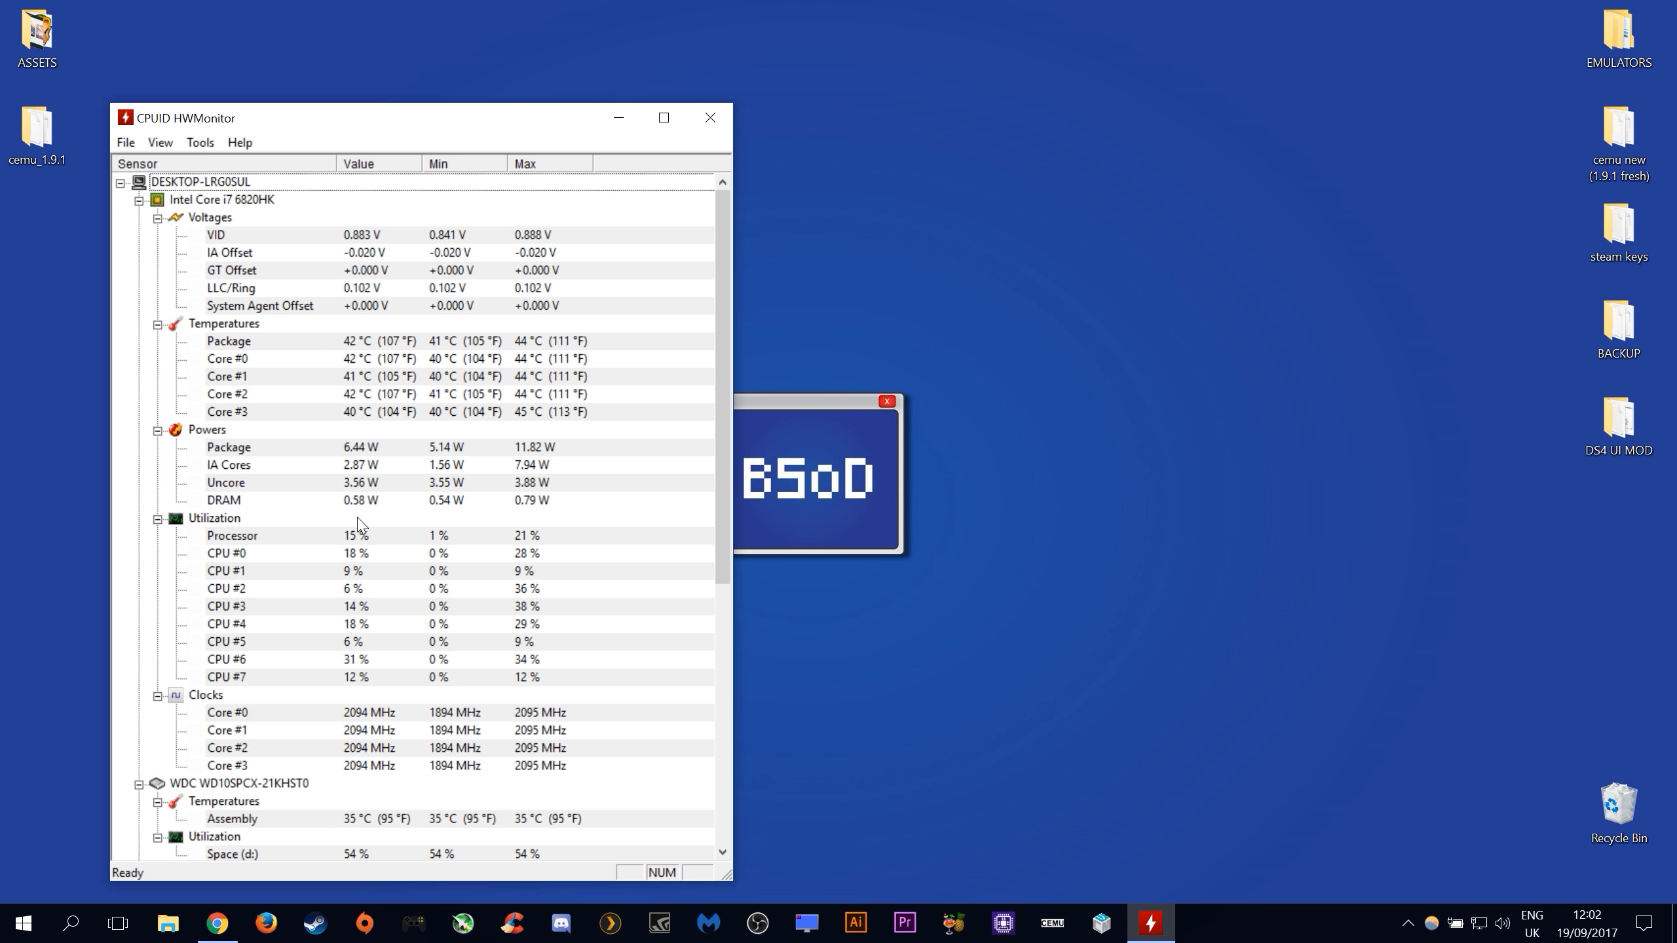
- Review the sensor tree down to the drive, GTX 1080 and battery readings, then show the Start menu
scroll("down", 3)
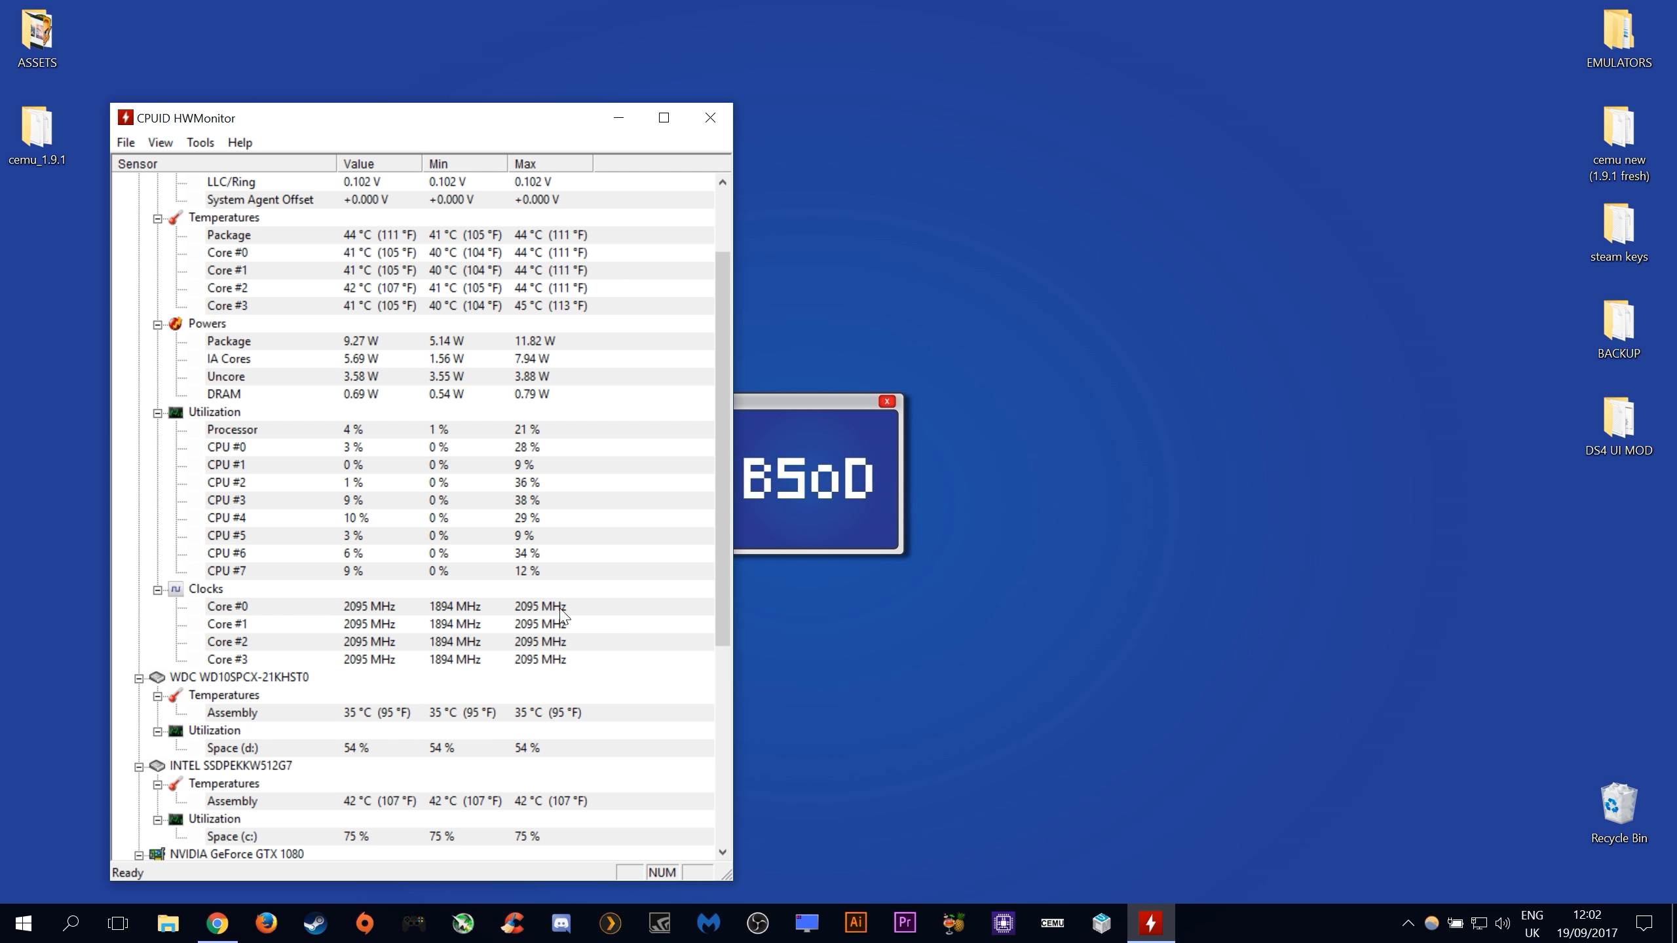
scroll("down", 3)
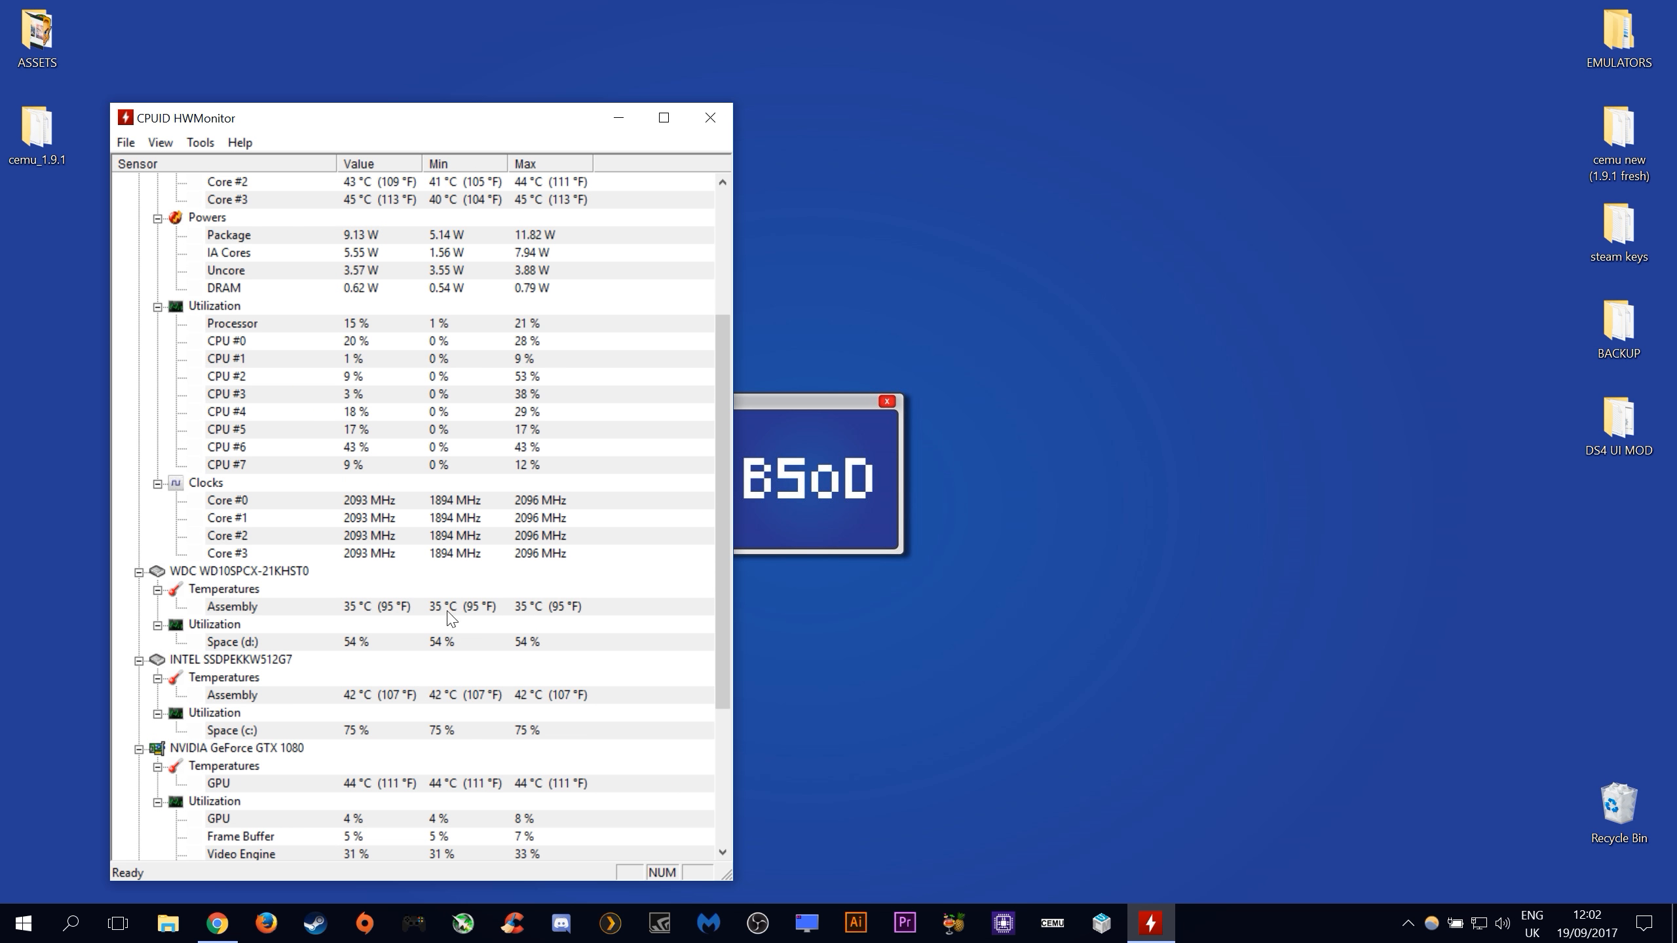
scroll("down", 3)
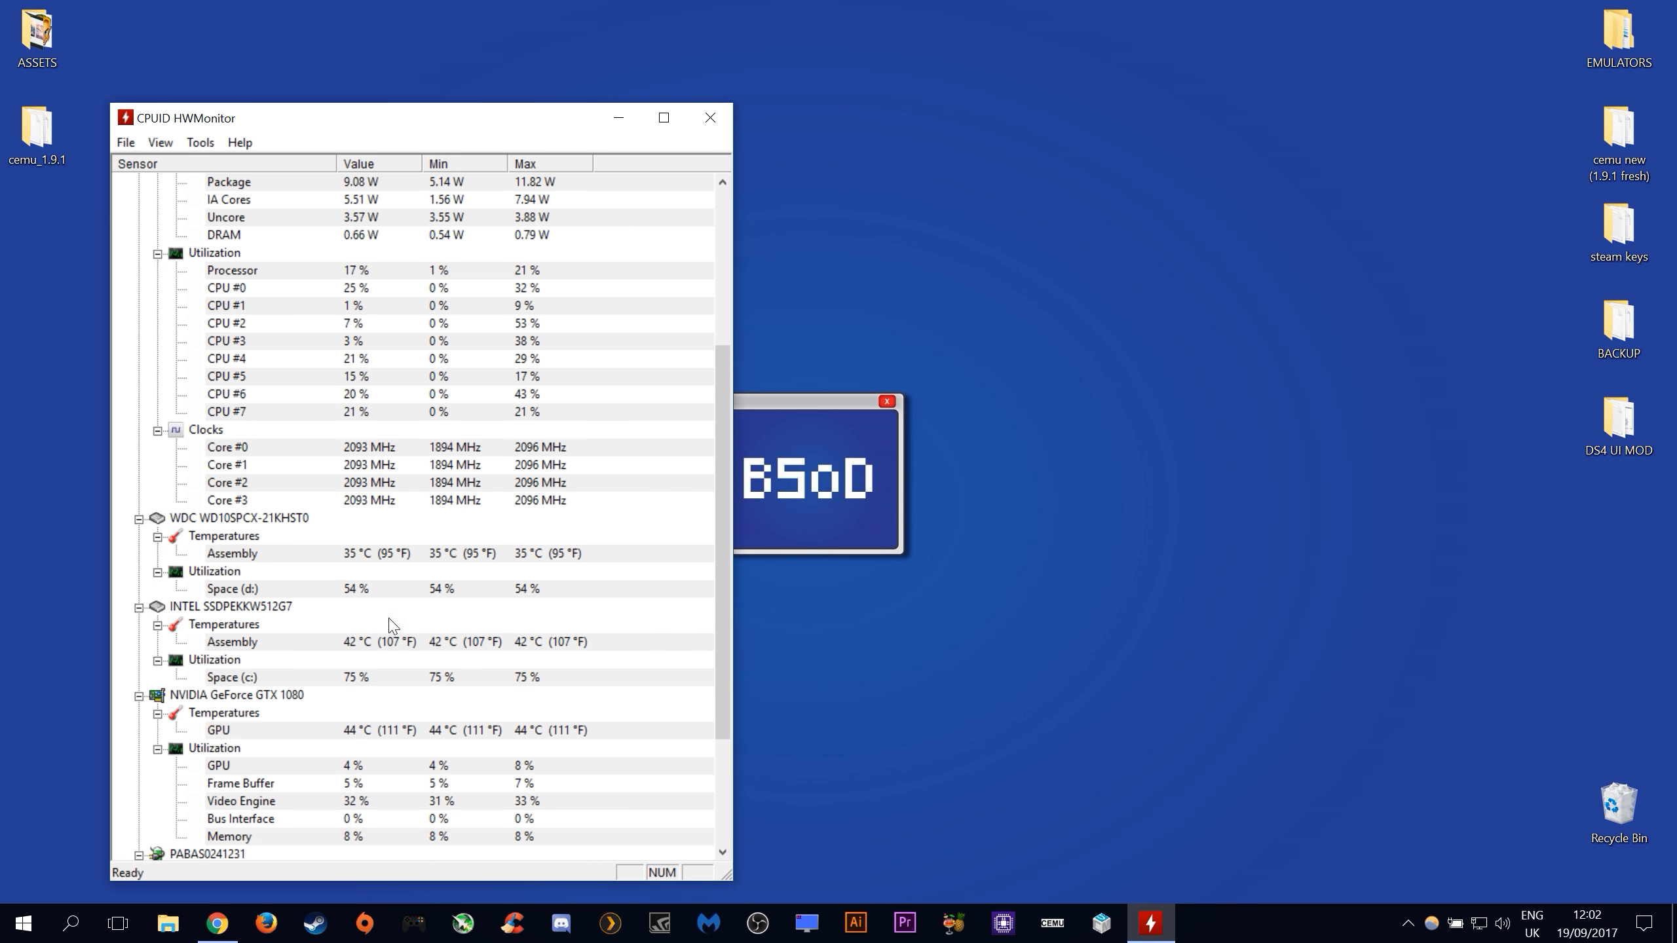
scroll("down", 3)
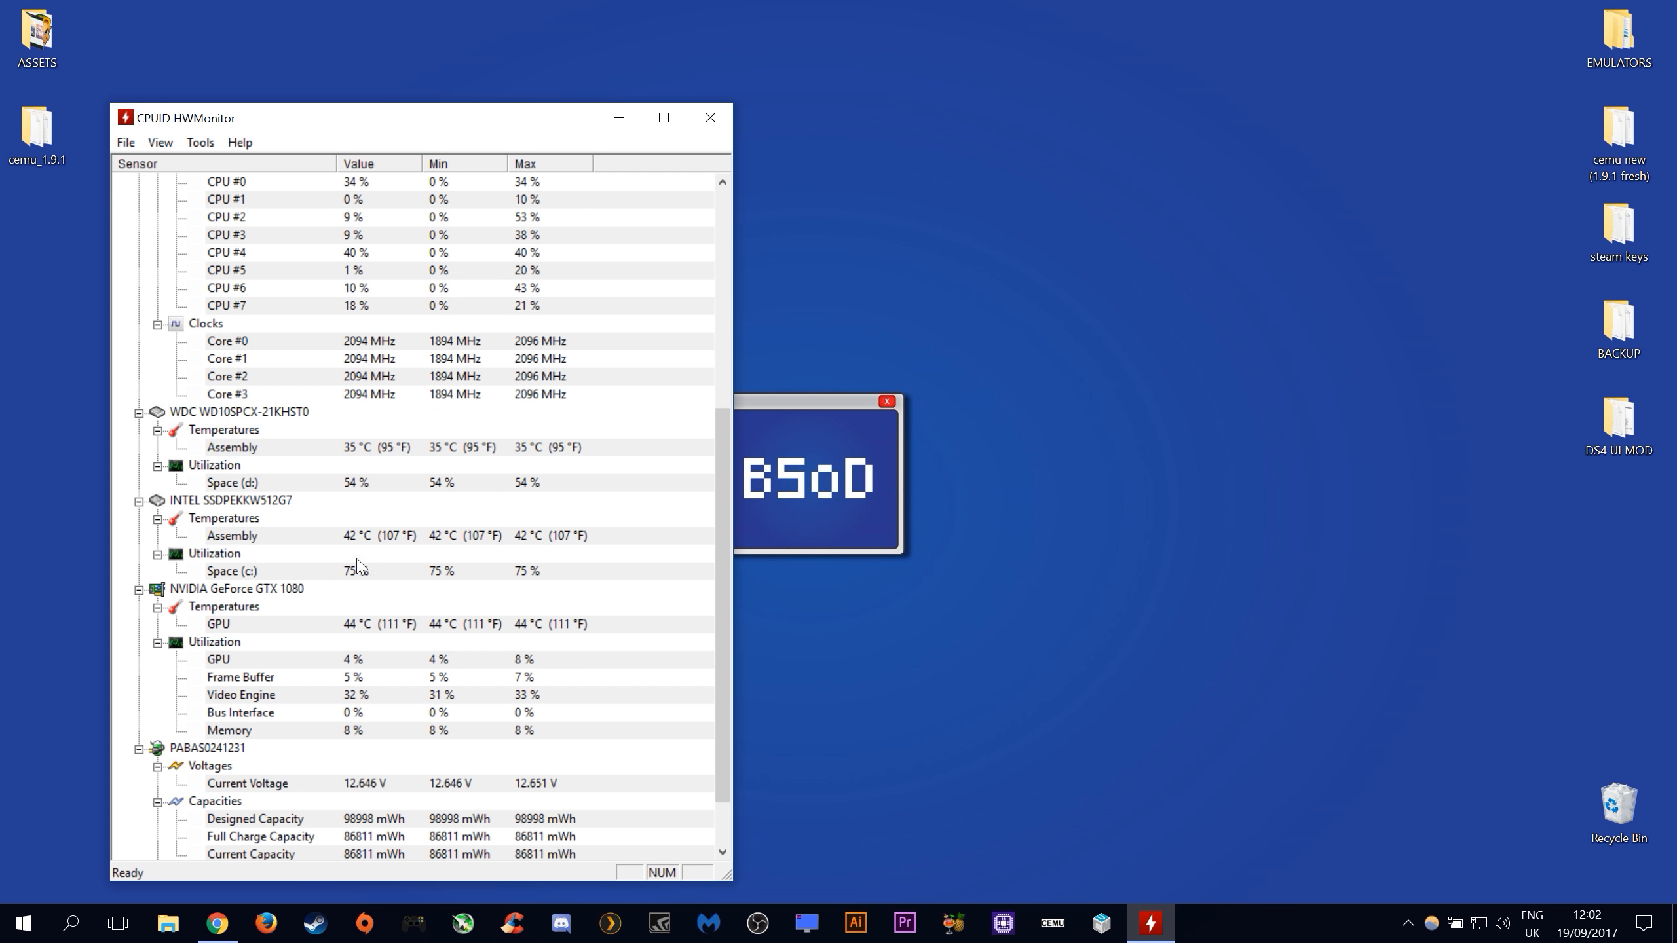
scroll("down", 3)
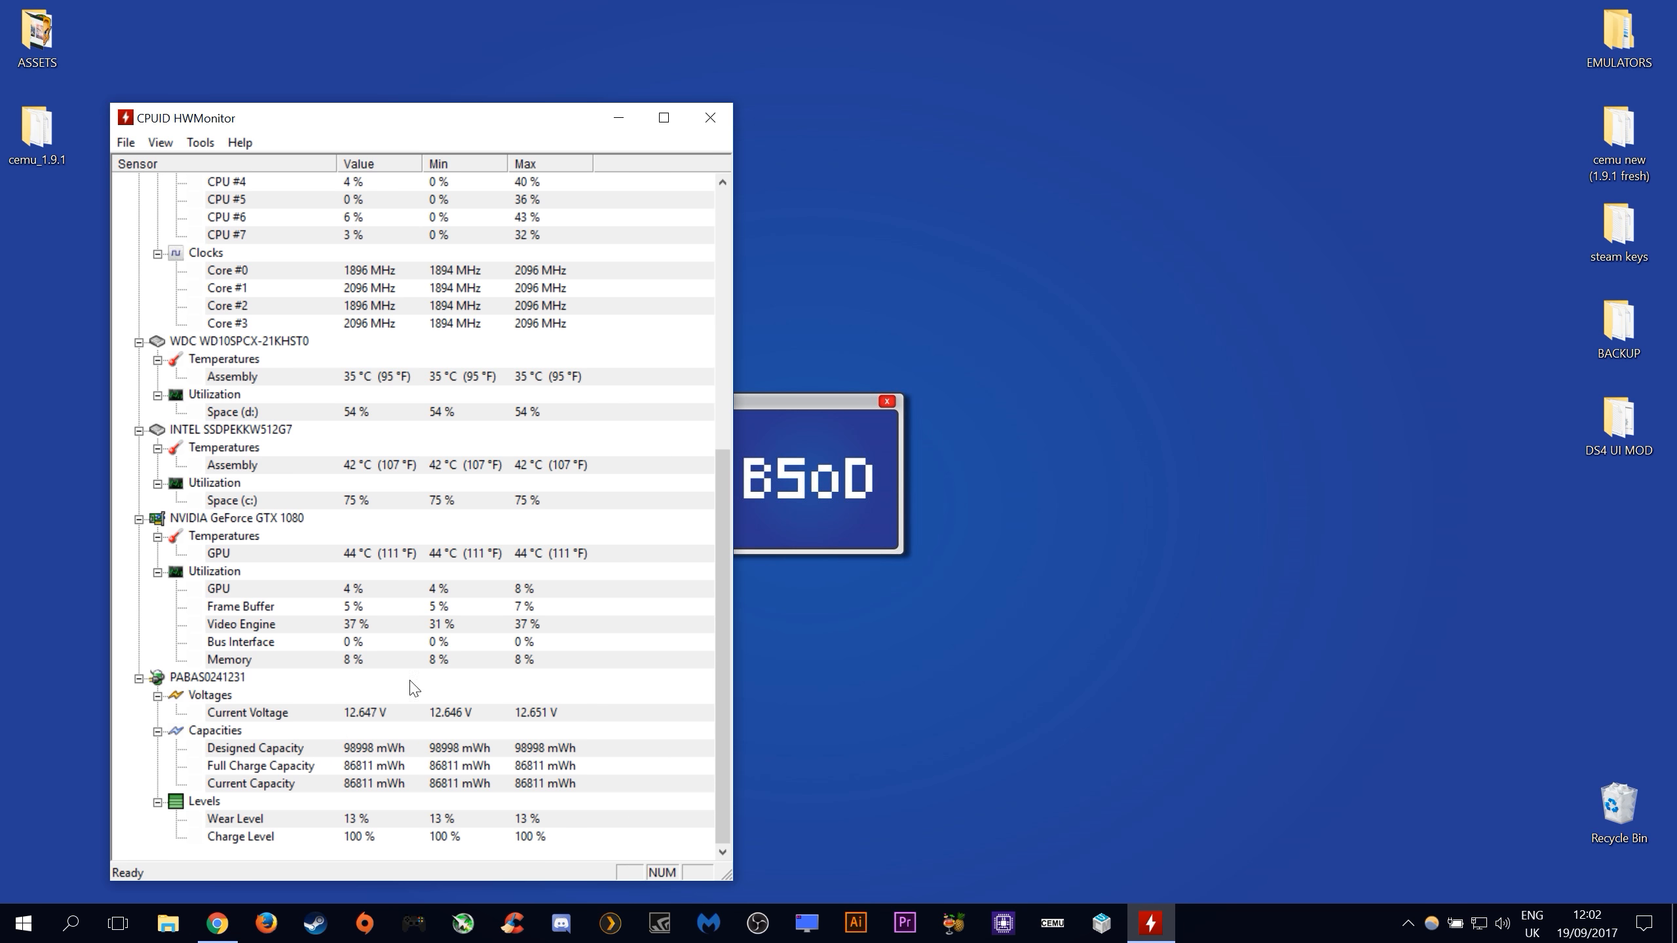
mouse_move(595, 800)
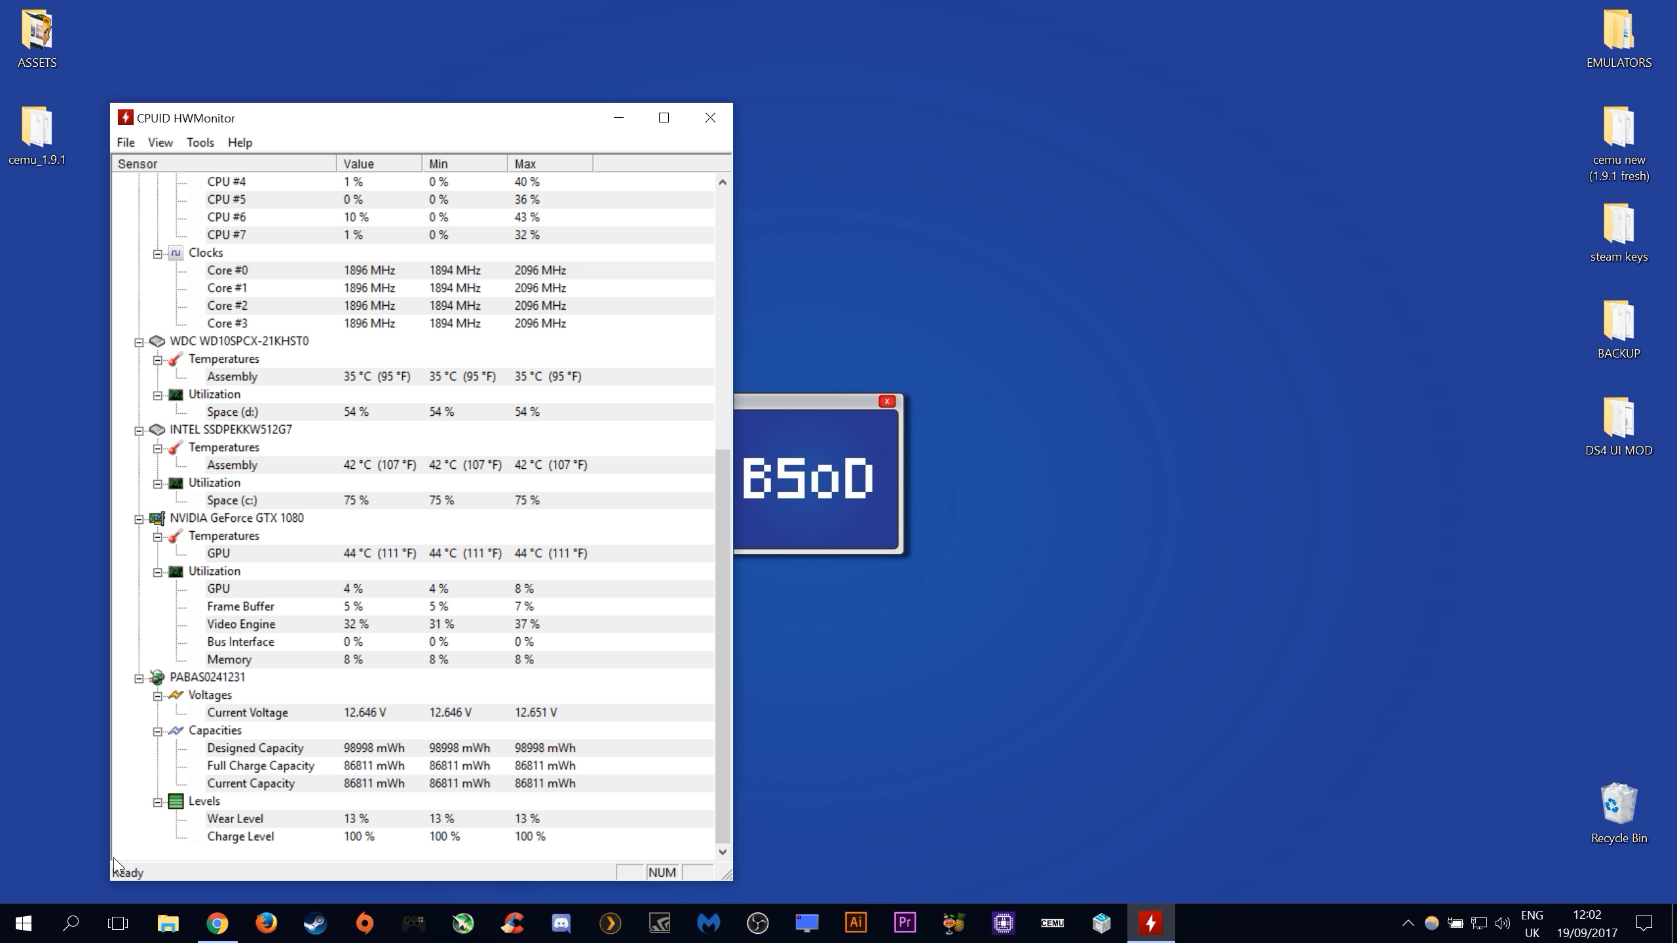
left_click(21, 923)
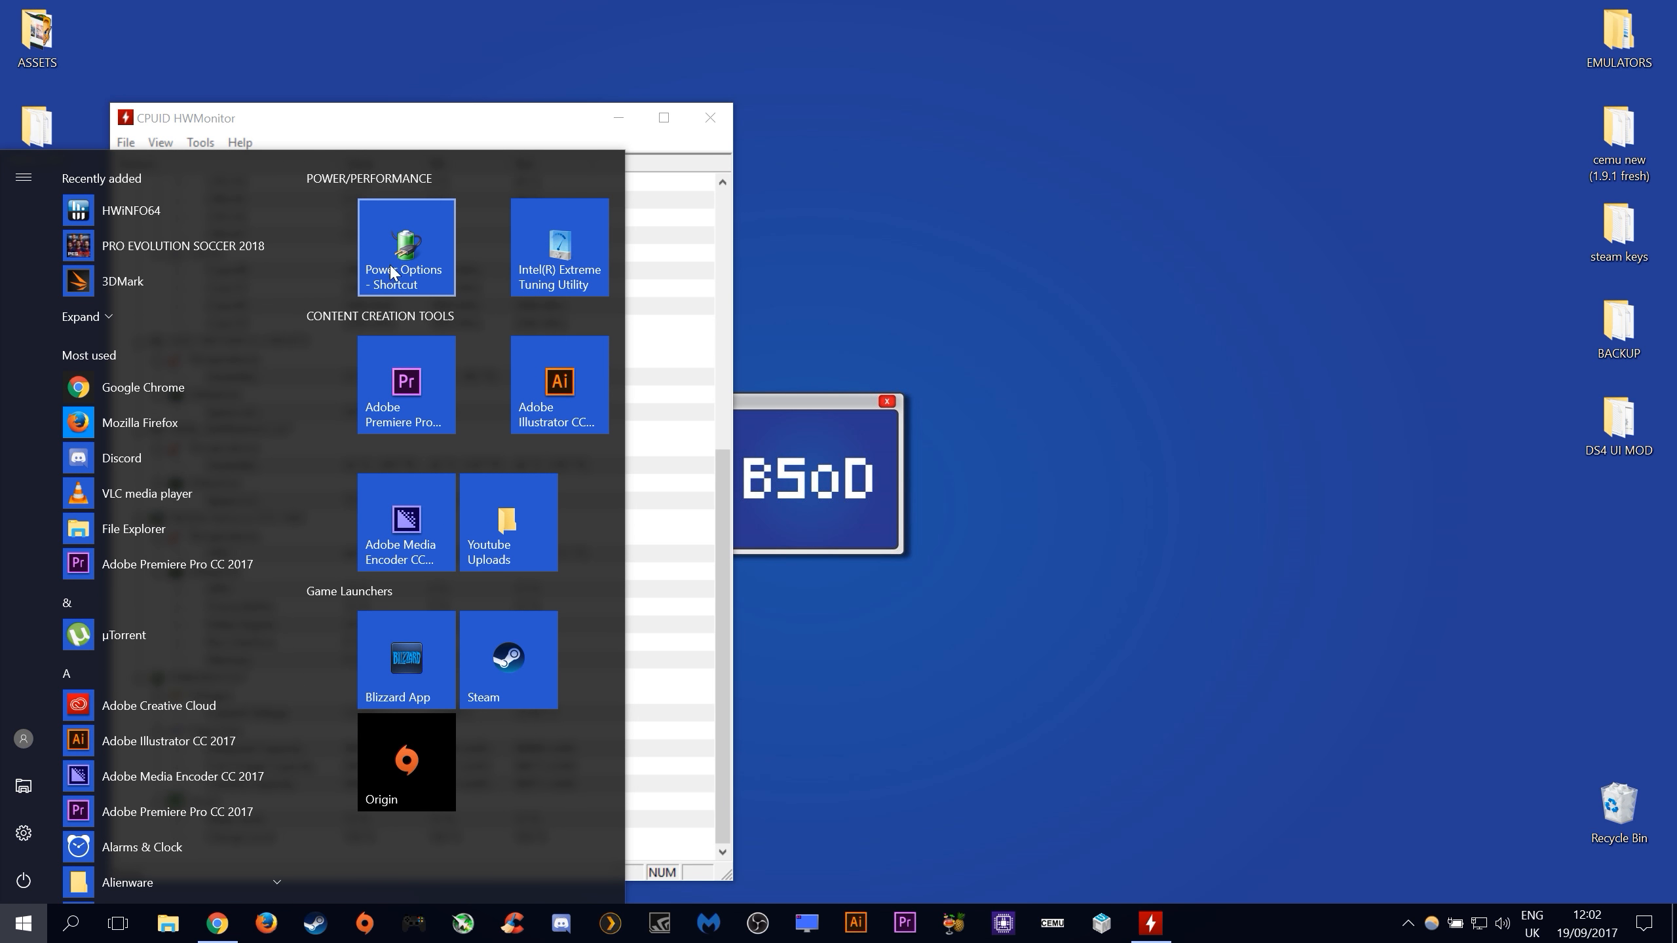
- Switch the power plan to High performance, try Power saver, settle on High performance and close Power Options
left_click(404, 247)
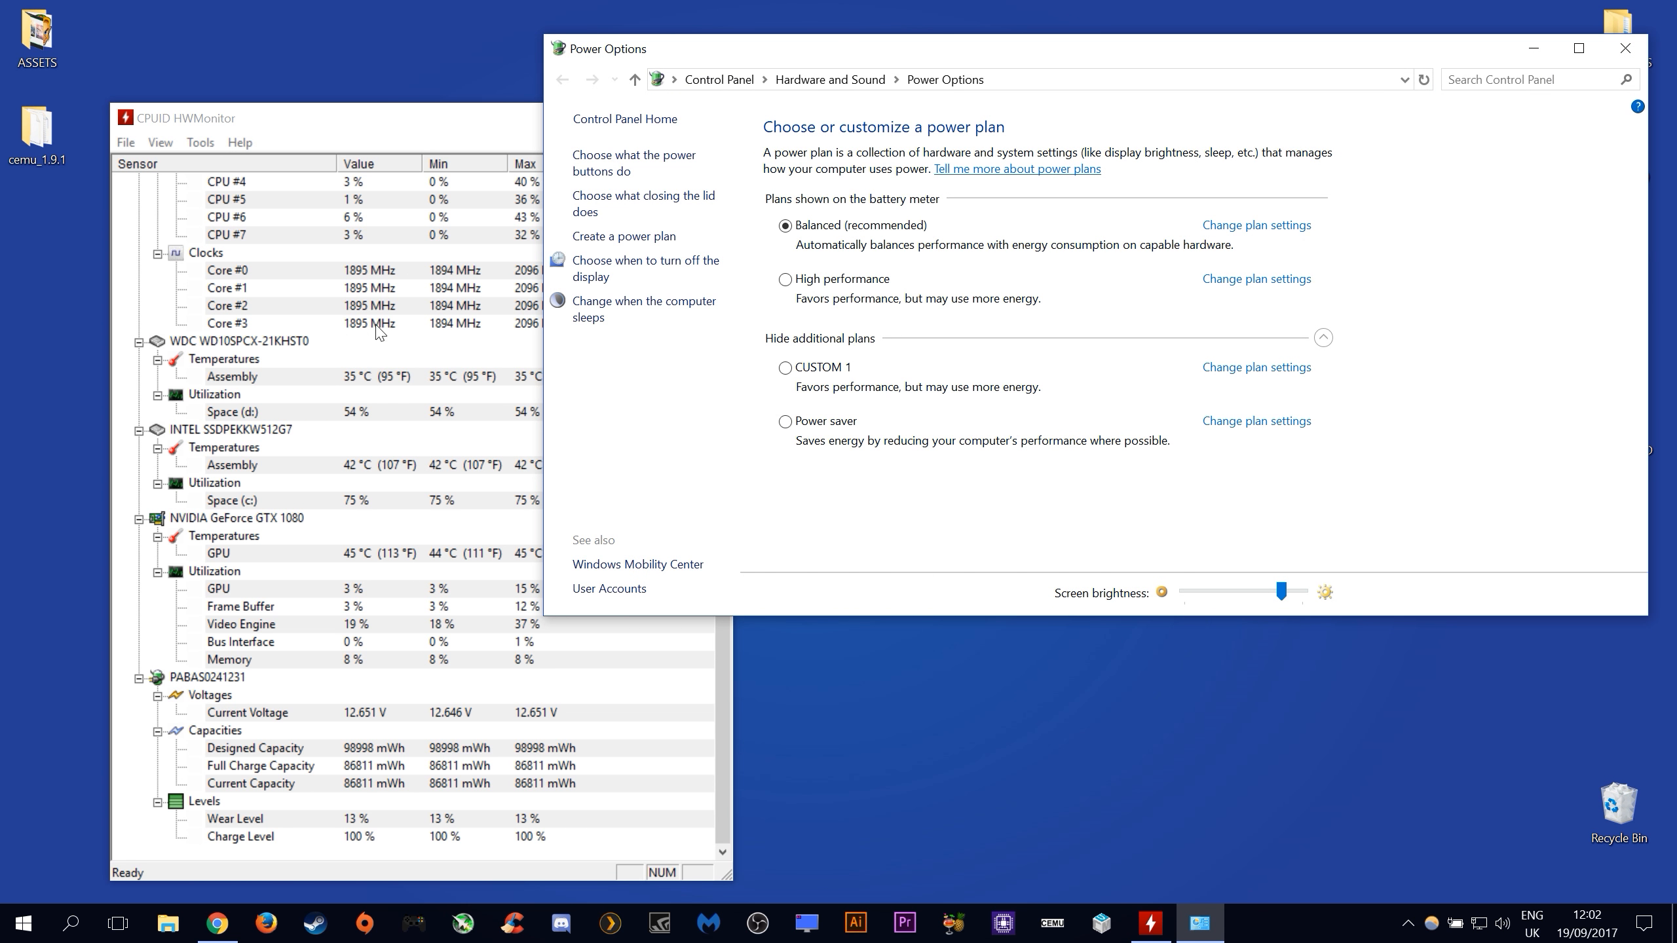
mouse_move(786, 280)
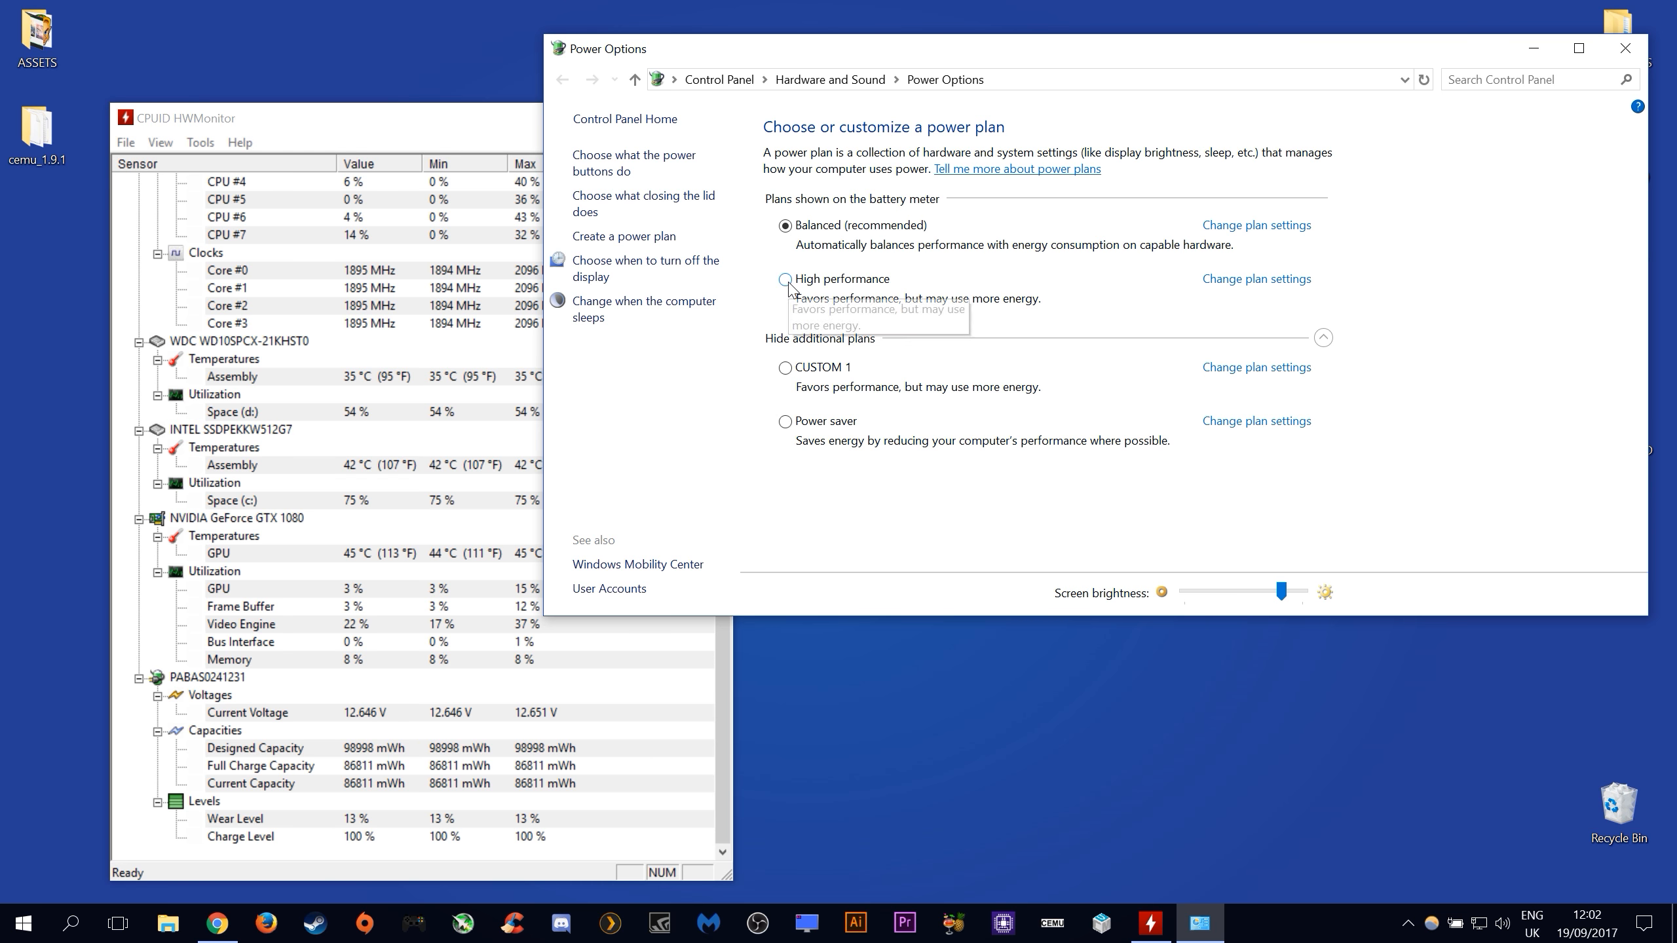
left_click(785, 277)
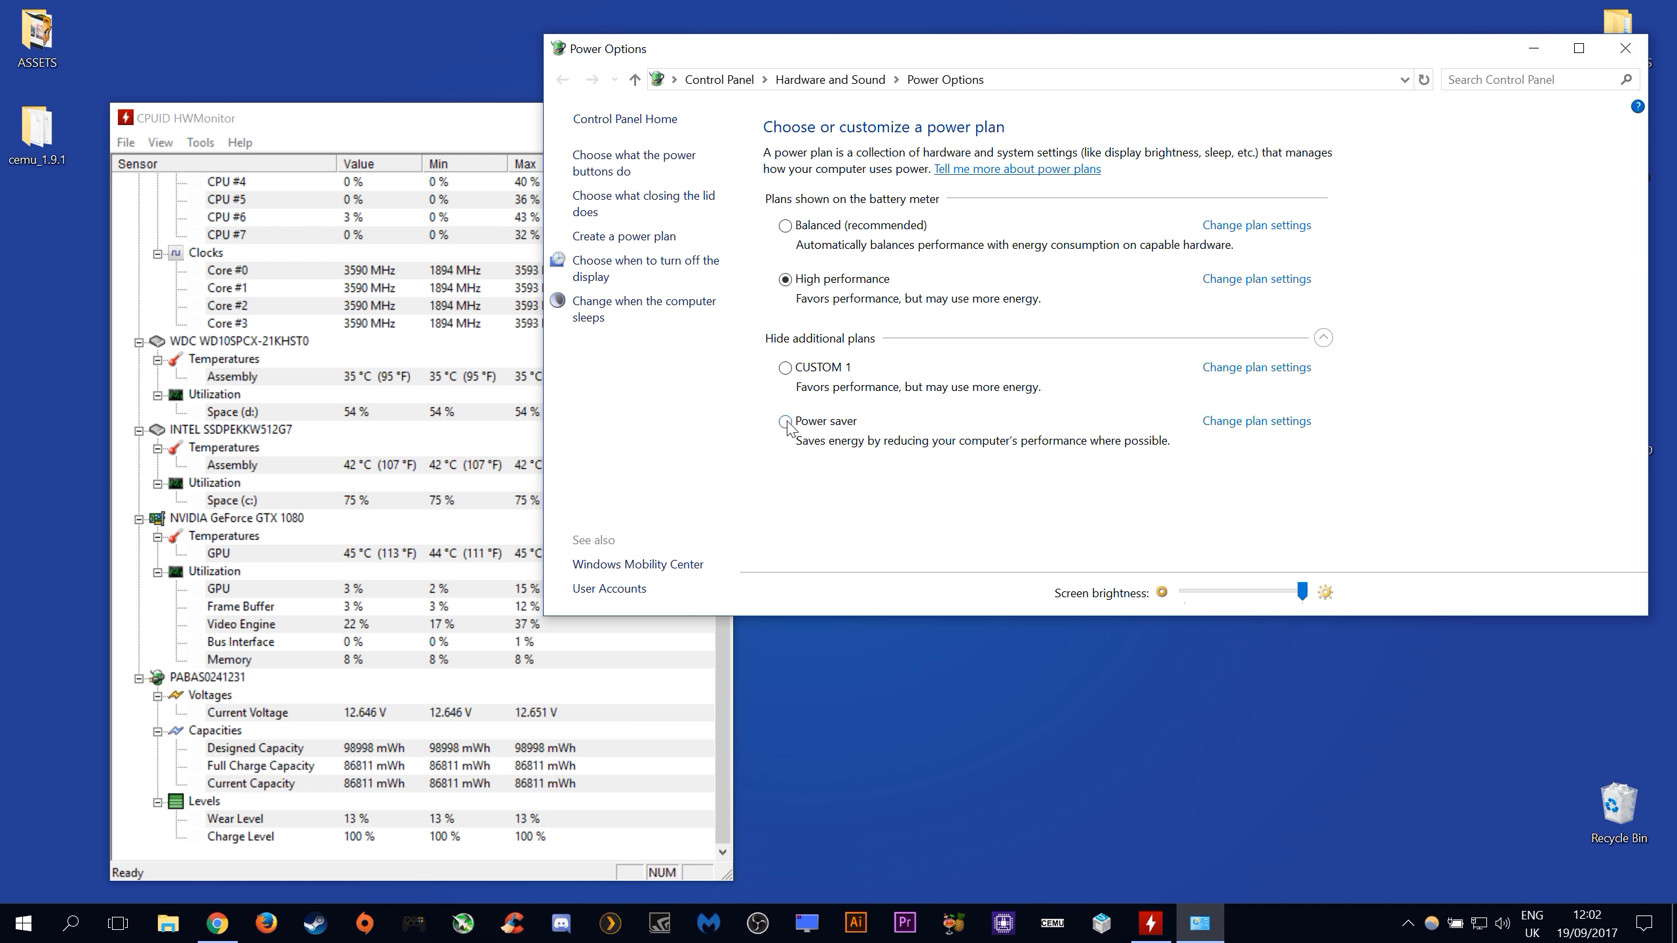
left_click(785, 420)
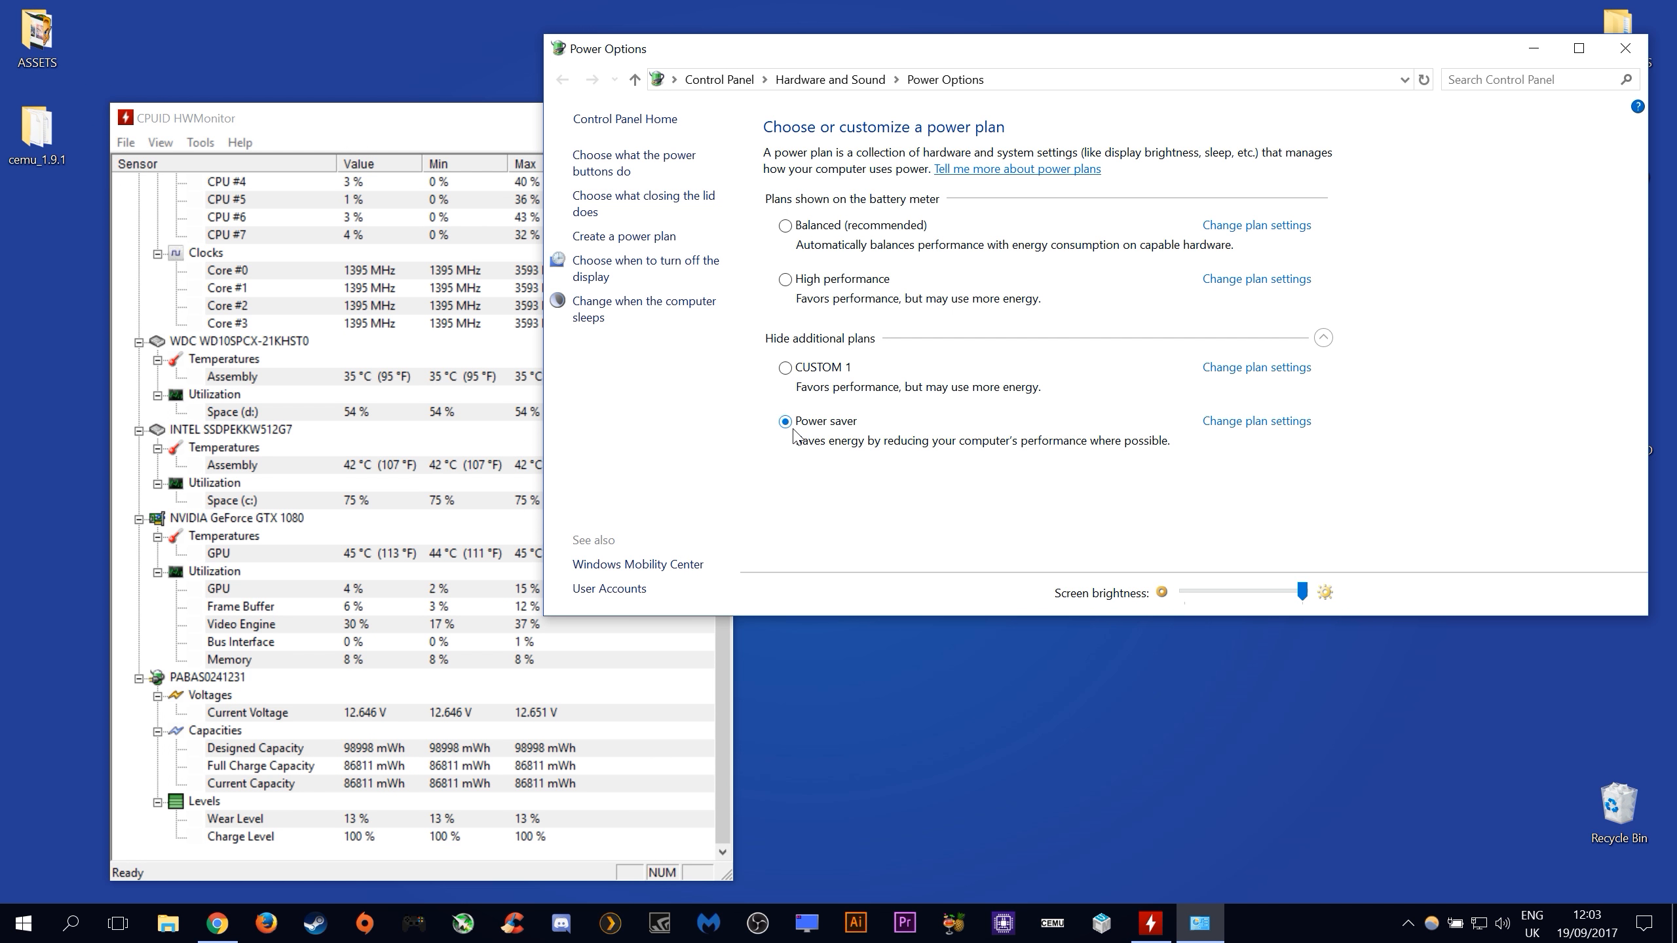
mouse_move(786, 279)
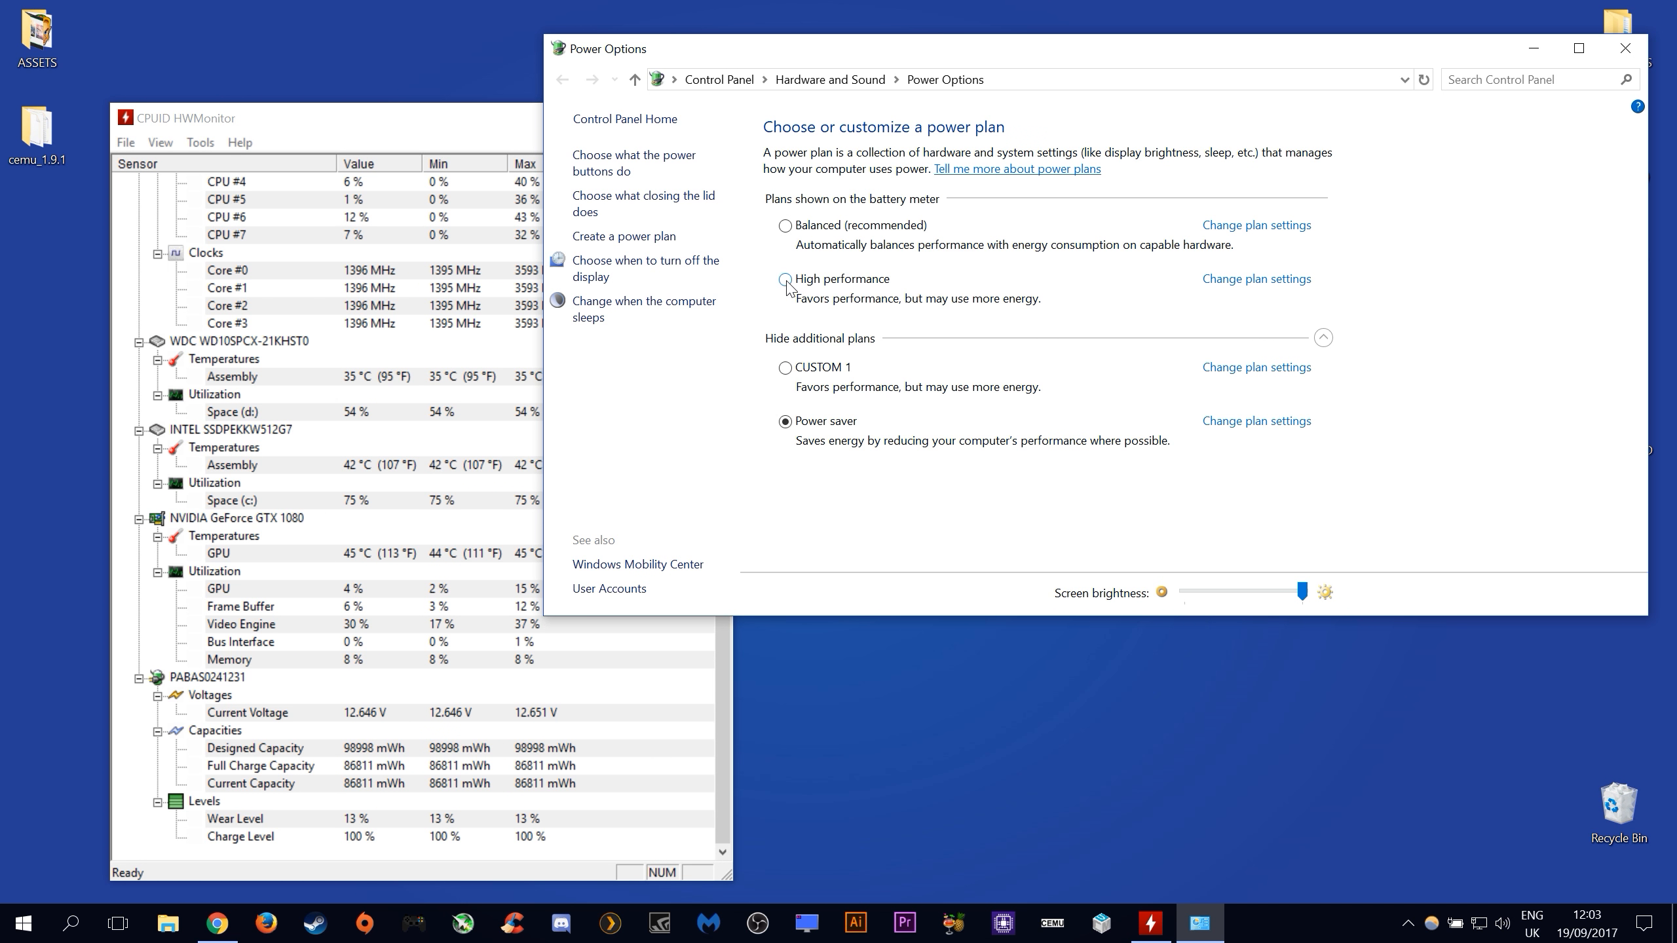
left_click(784, 279)
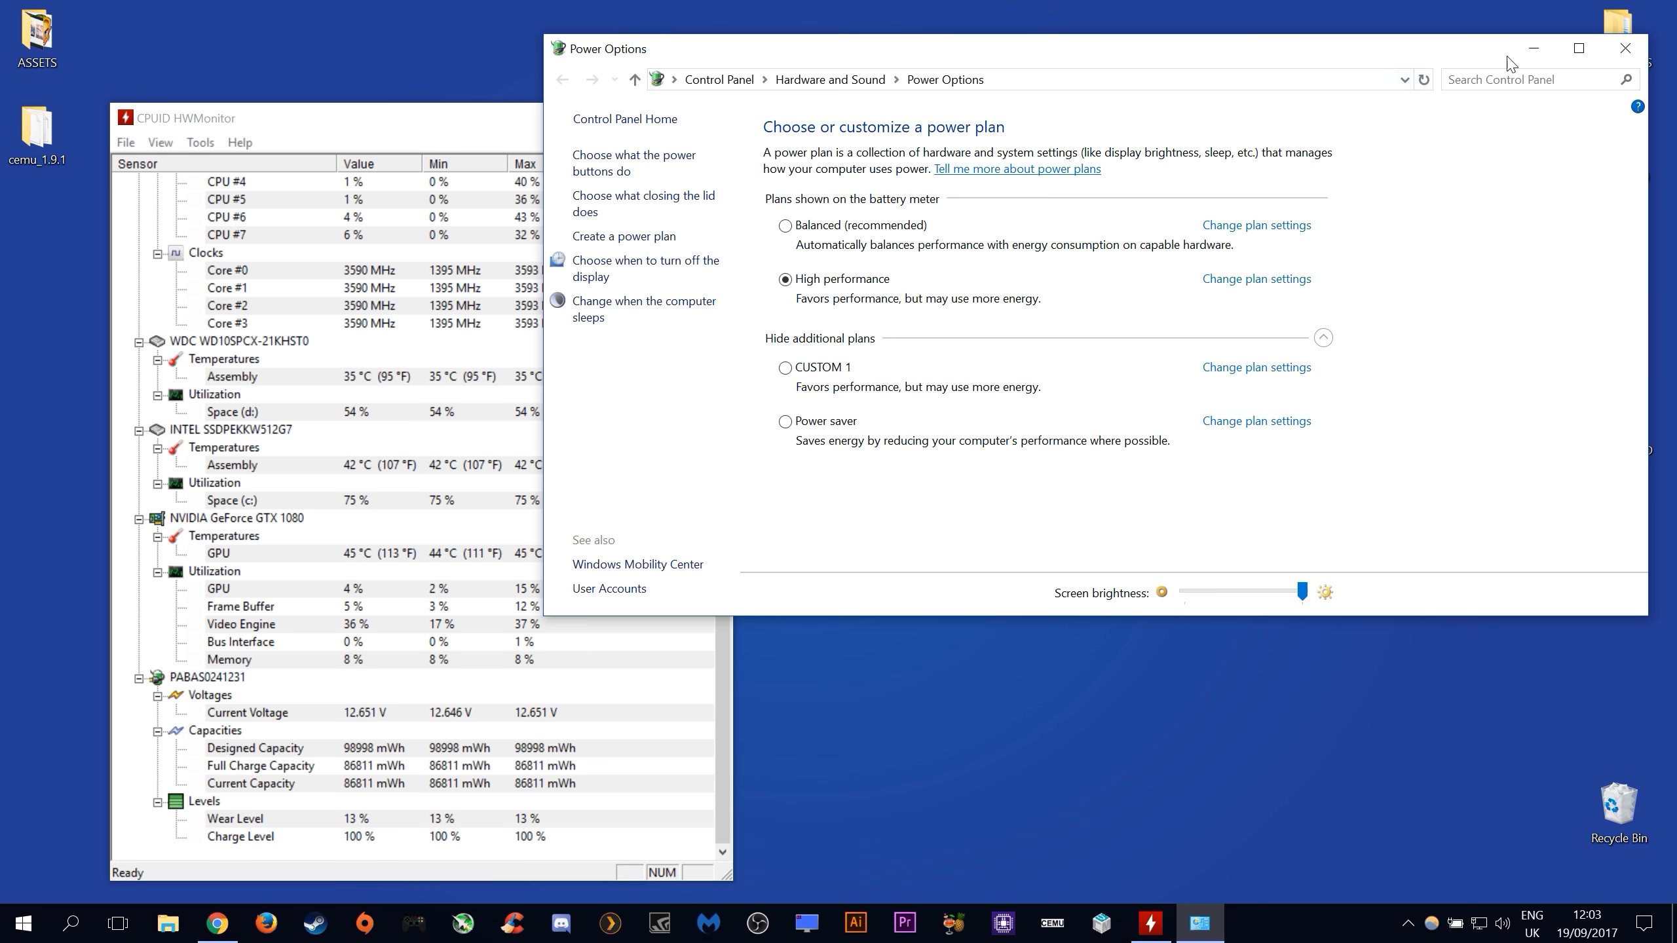
left_click(1623, 49)
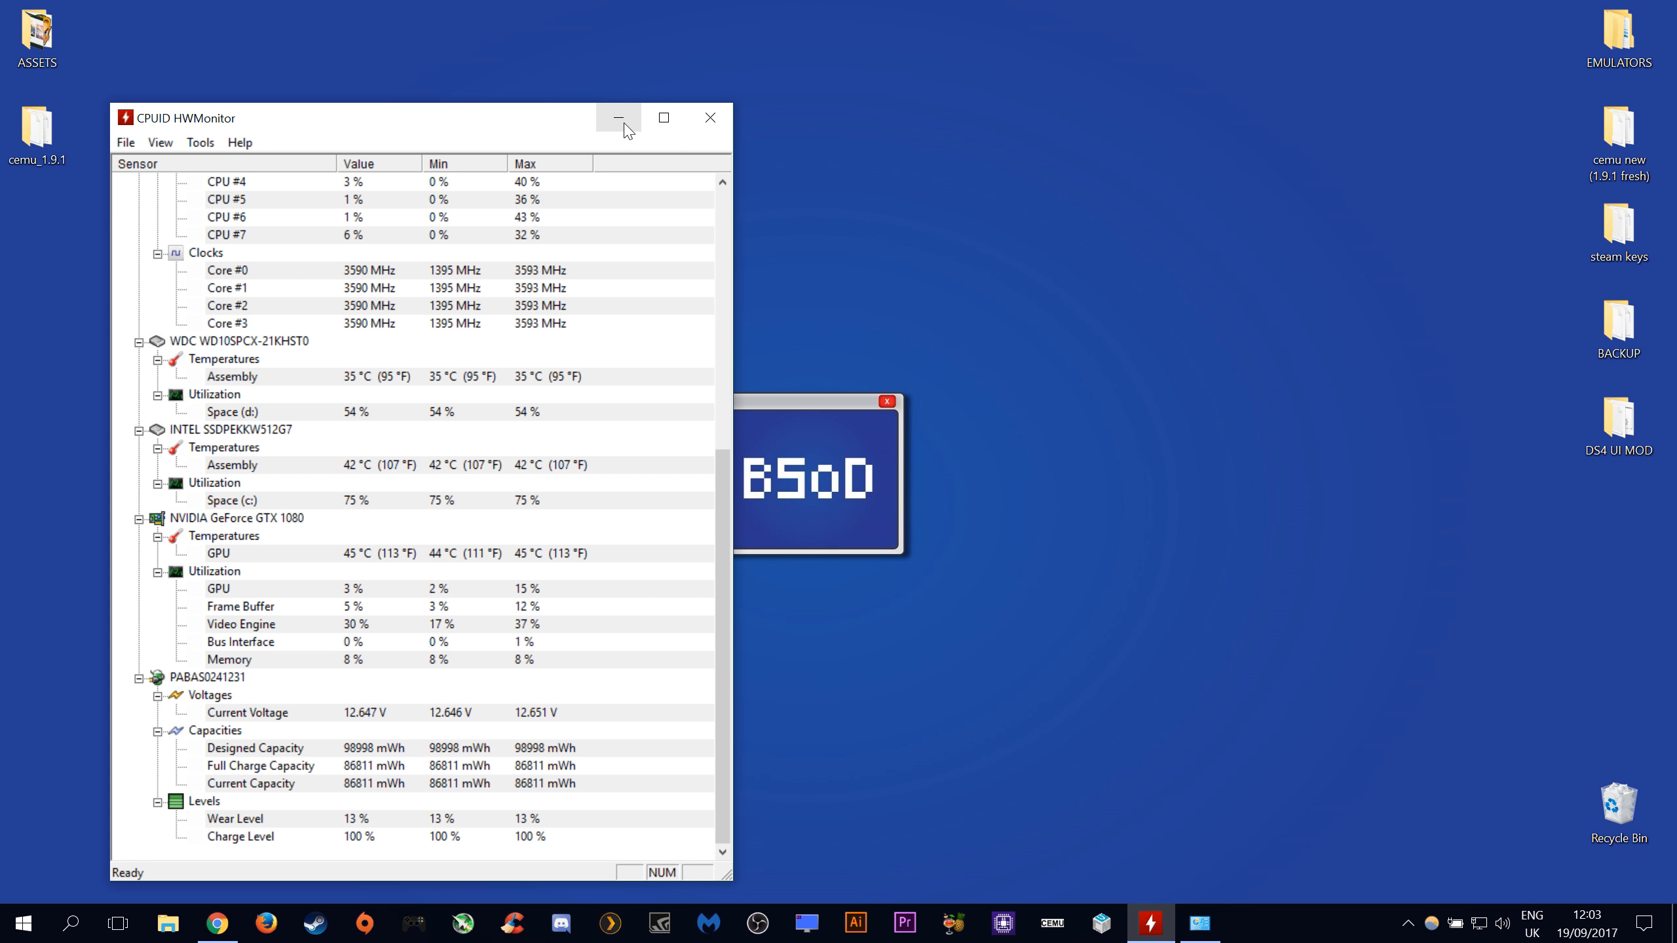
- Minimize HWMonitor, launch Cemu and start loading a game from the Breath of the Wild code folder
left_click(618, 118)
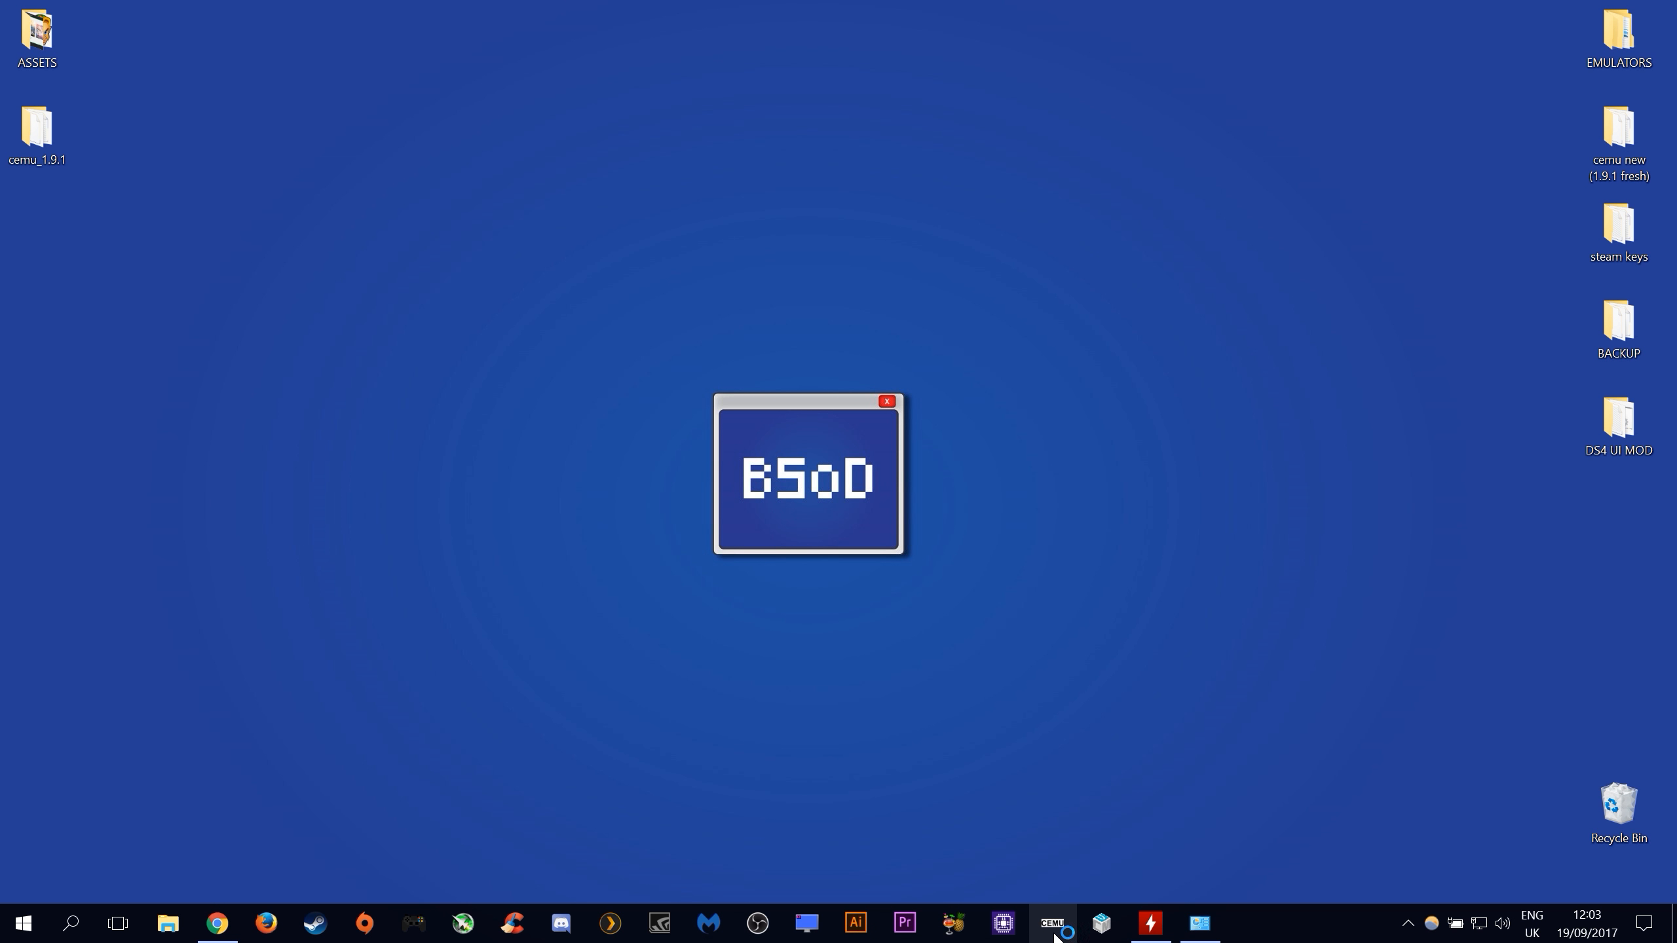
left_click(1051, 923)
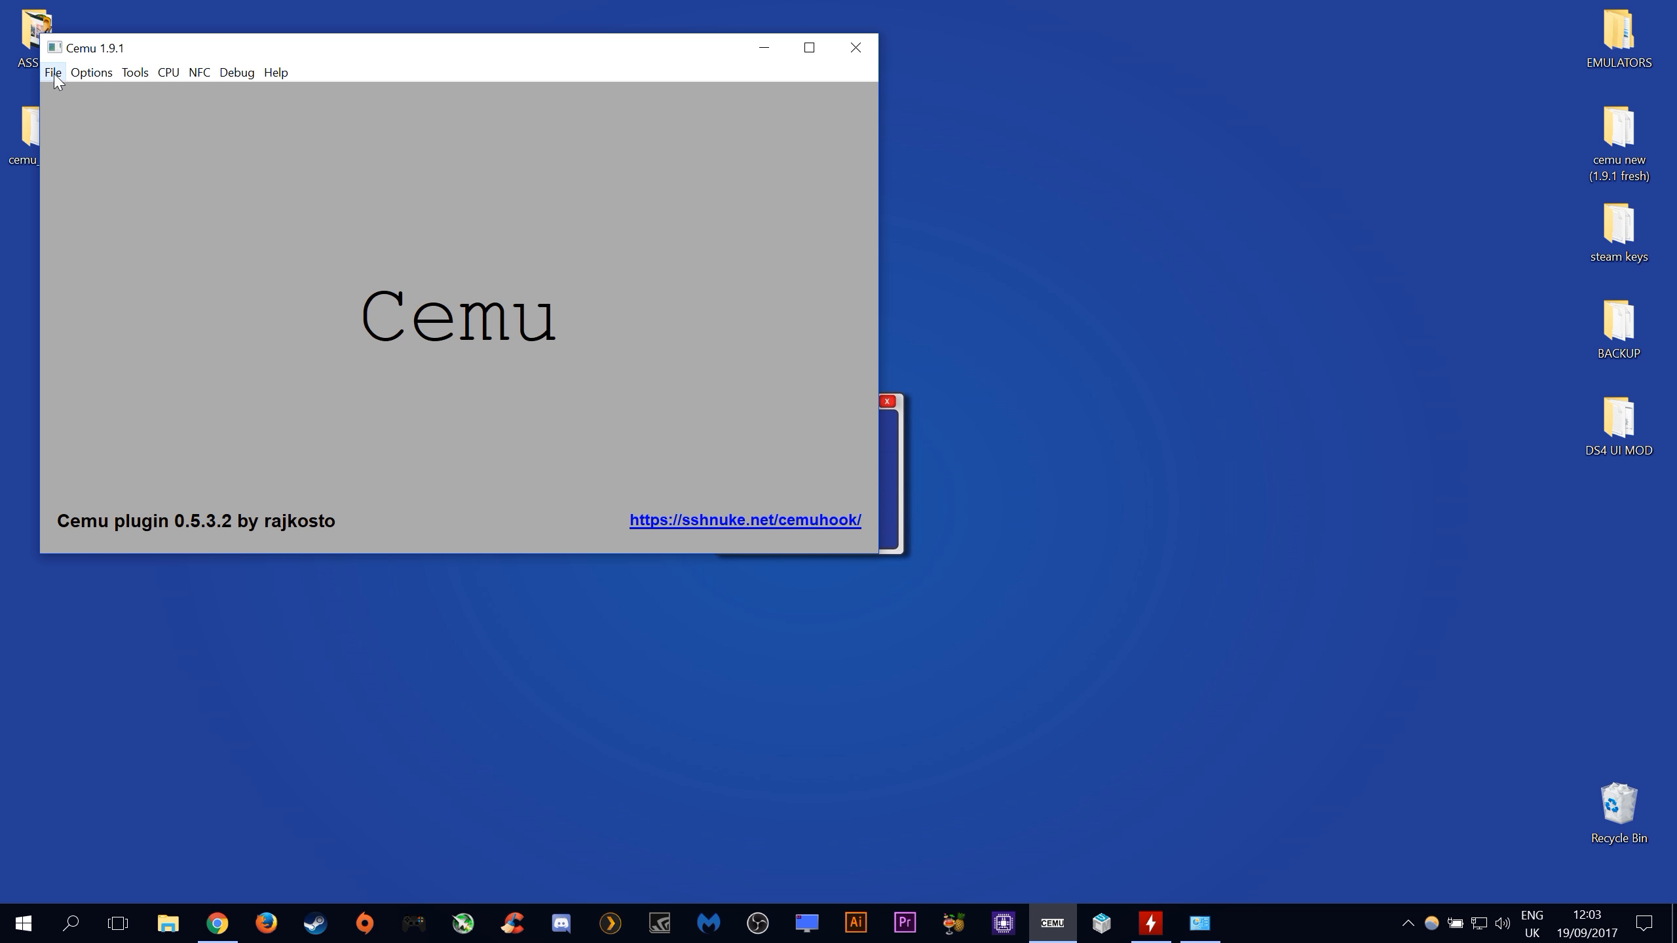
left_click(51, 72)
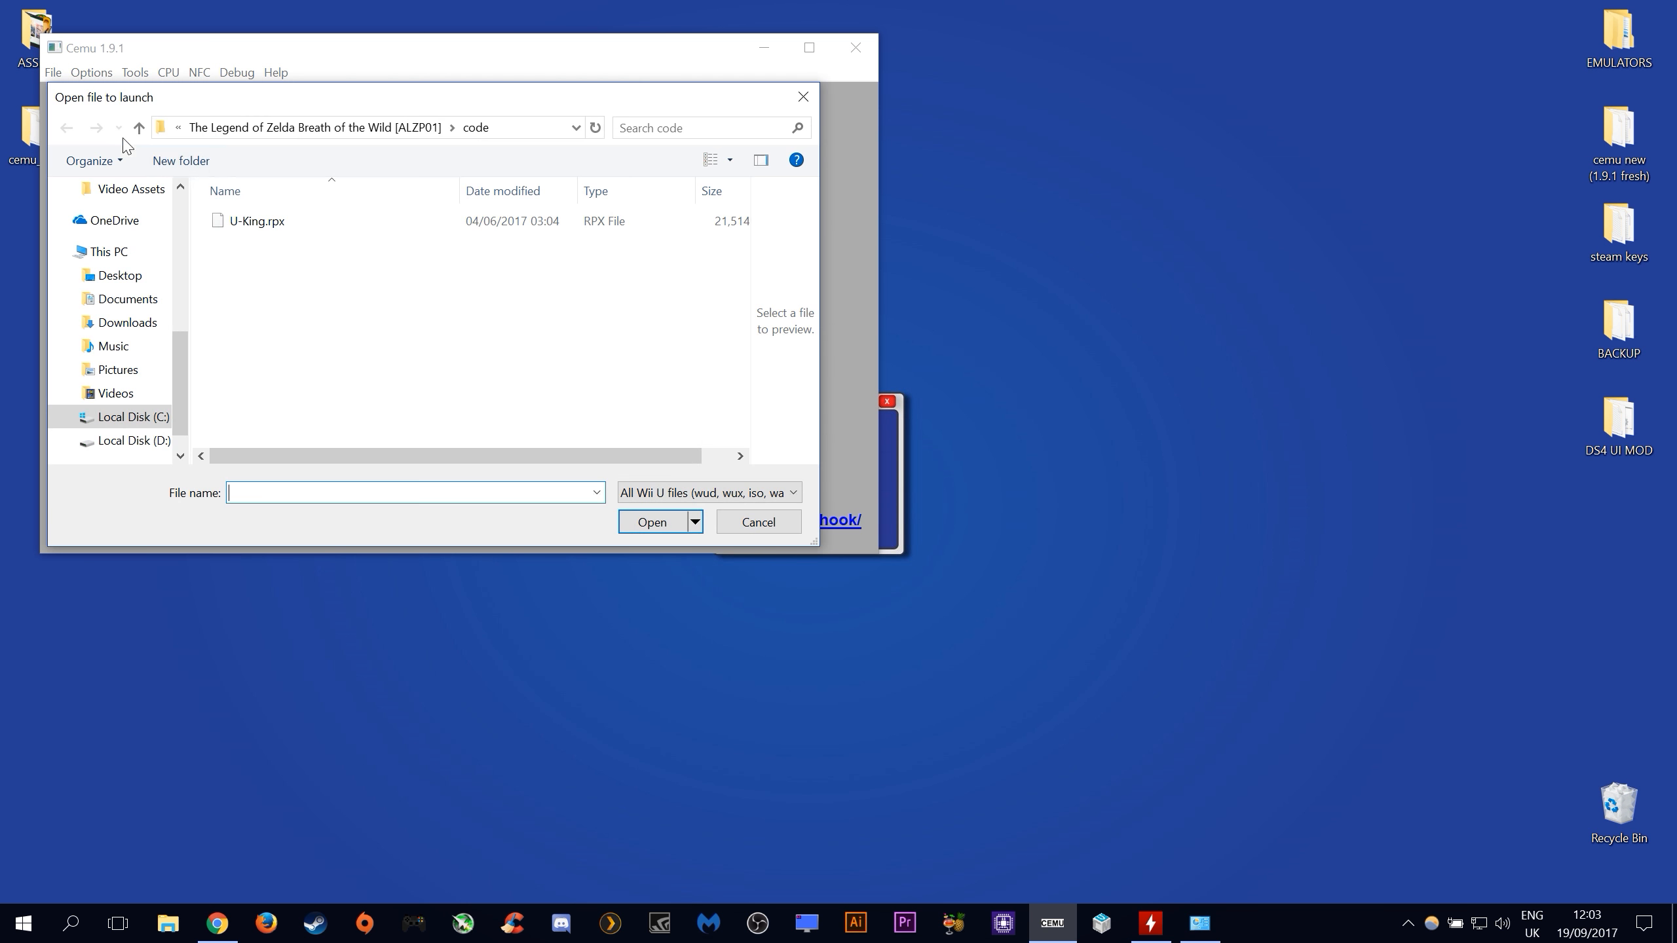